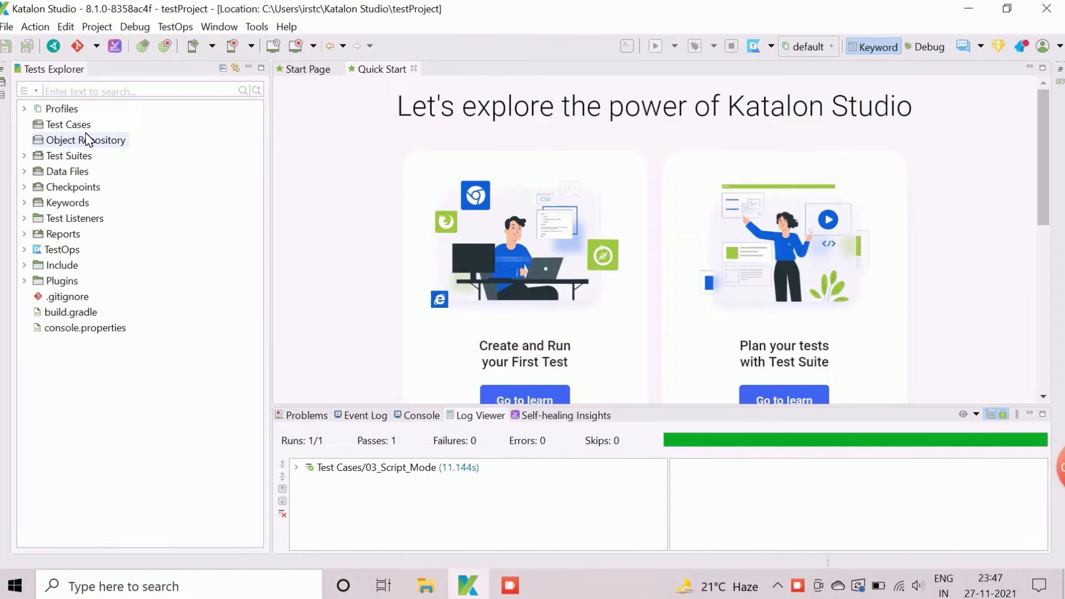
mouse_move(140, 66)
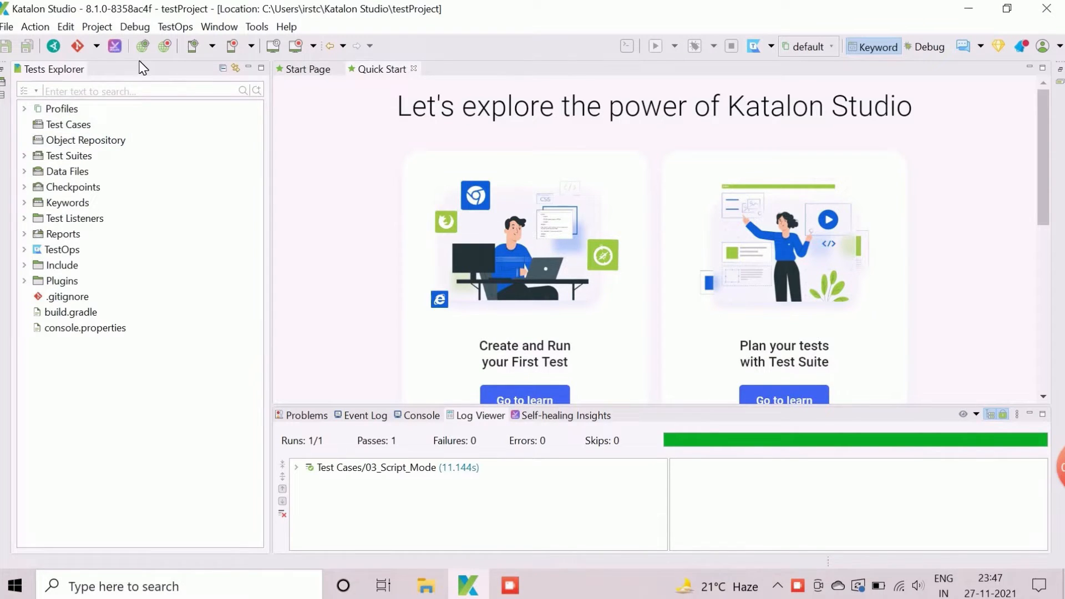
mouse_move(142, 45)
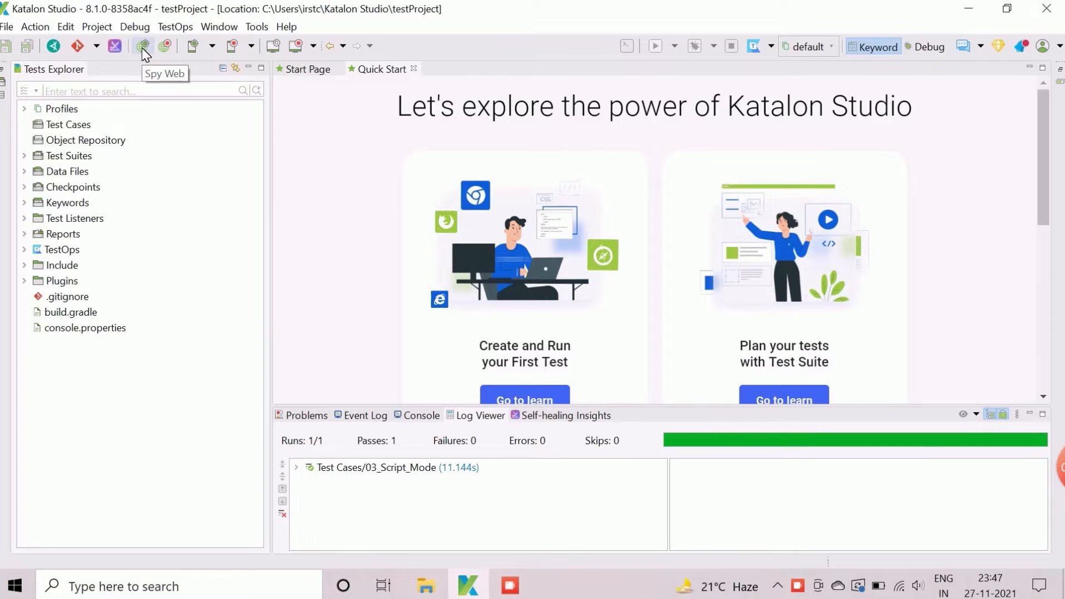
Open the web Object Spy window from the Spy Web toolbar button.
click(143, 46)
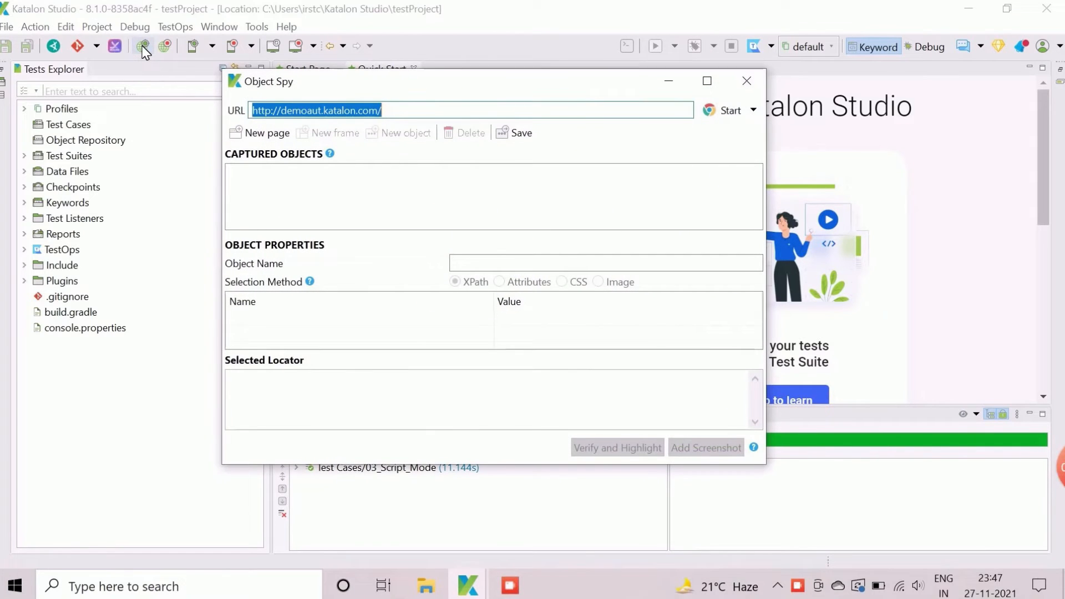
mouse_move(360, 122)
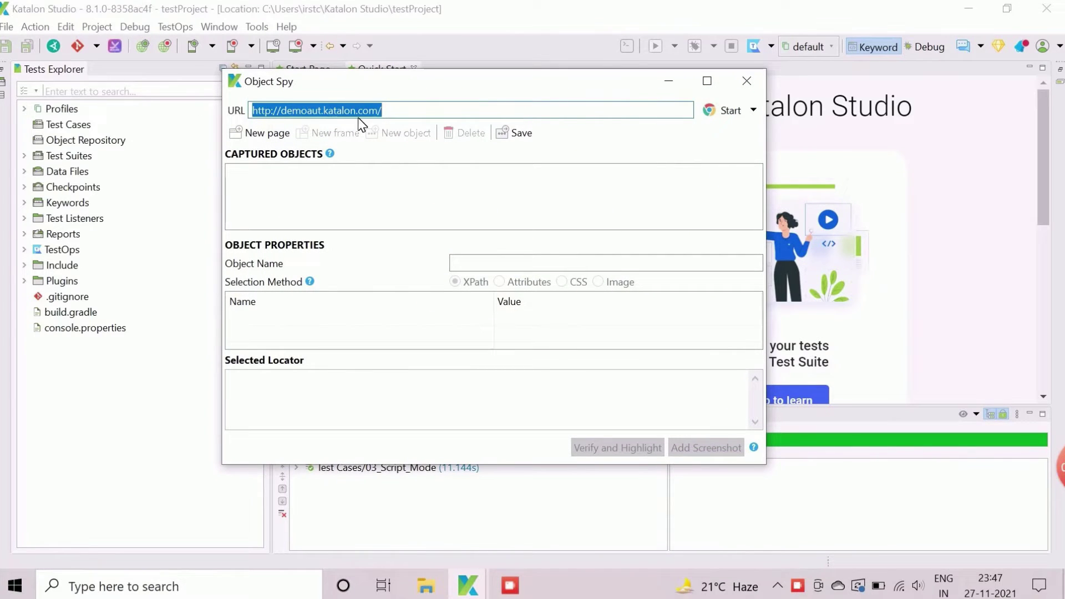
mouse_move(227, 119)
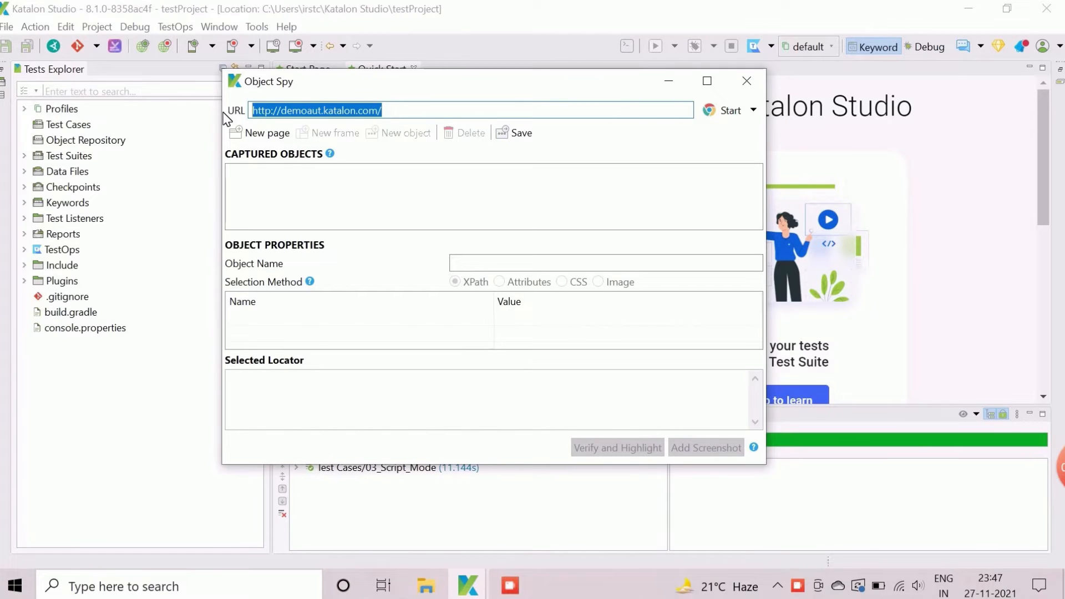
mouse_move(333, 97)
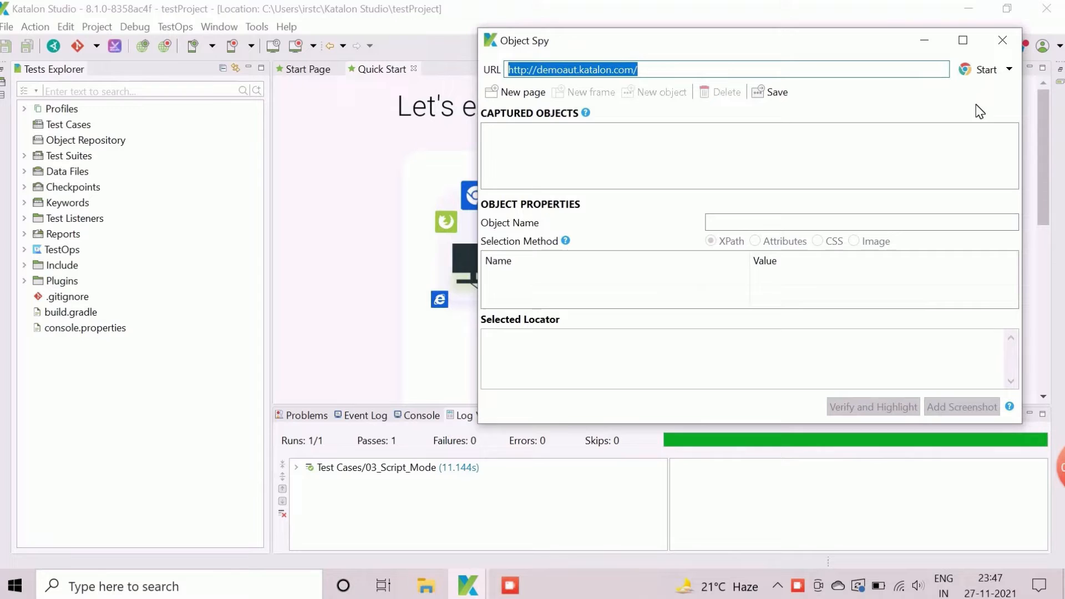
Start a new Chrome spying session that loads the CURA Healthcare demo site.
click(1008, 69)
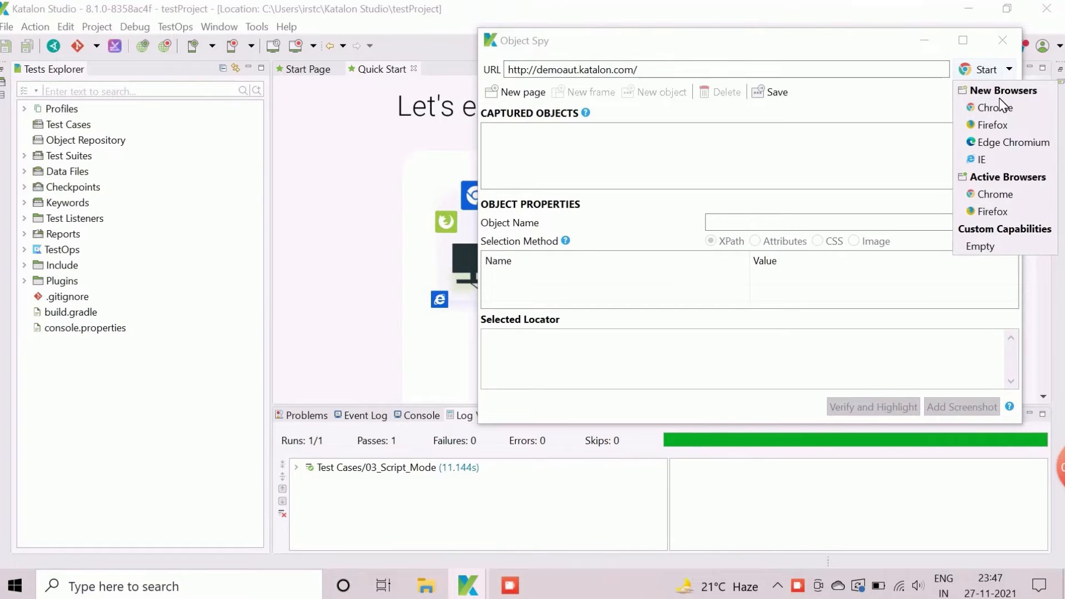
mouse_move(995, 109)
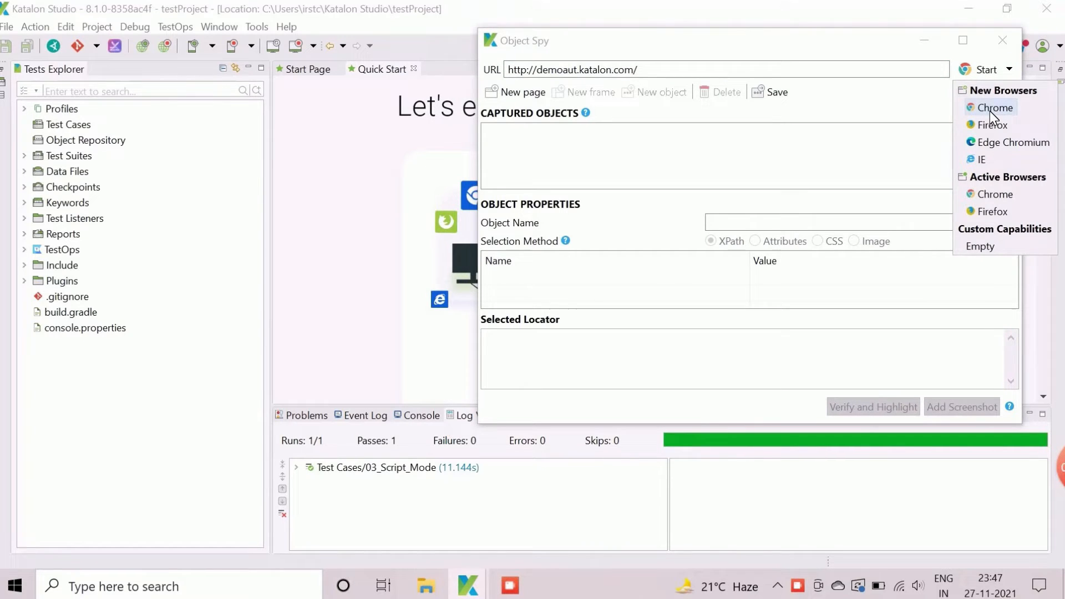
click(995, 107)
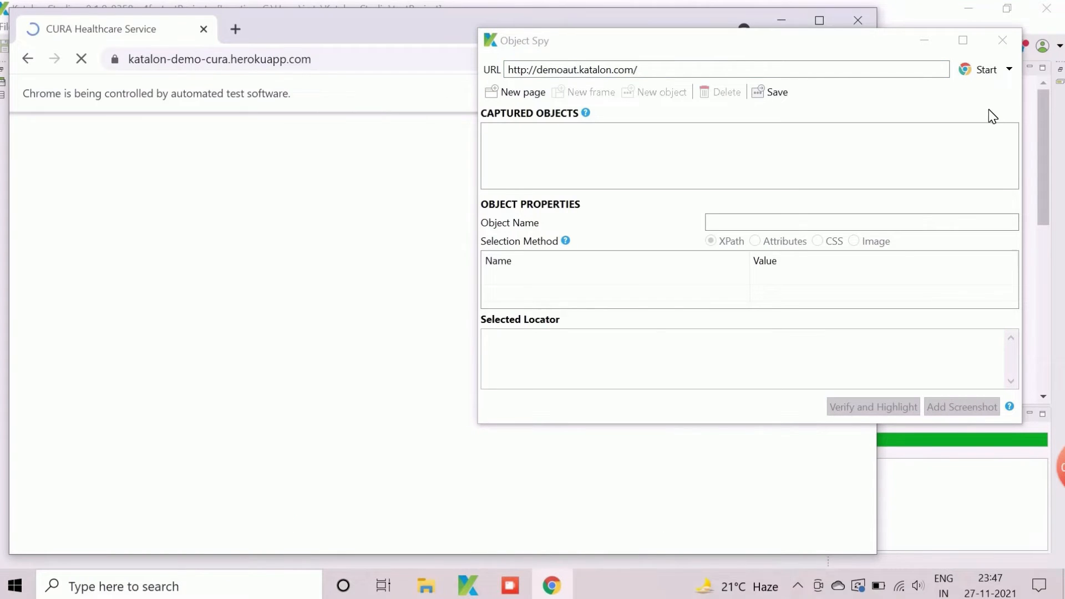
click(980, 70)
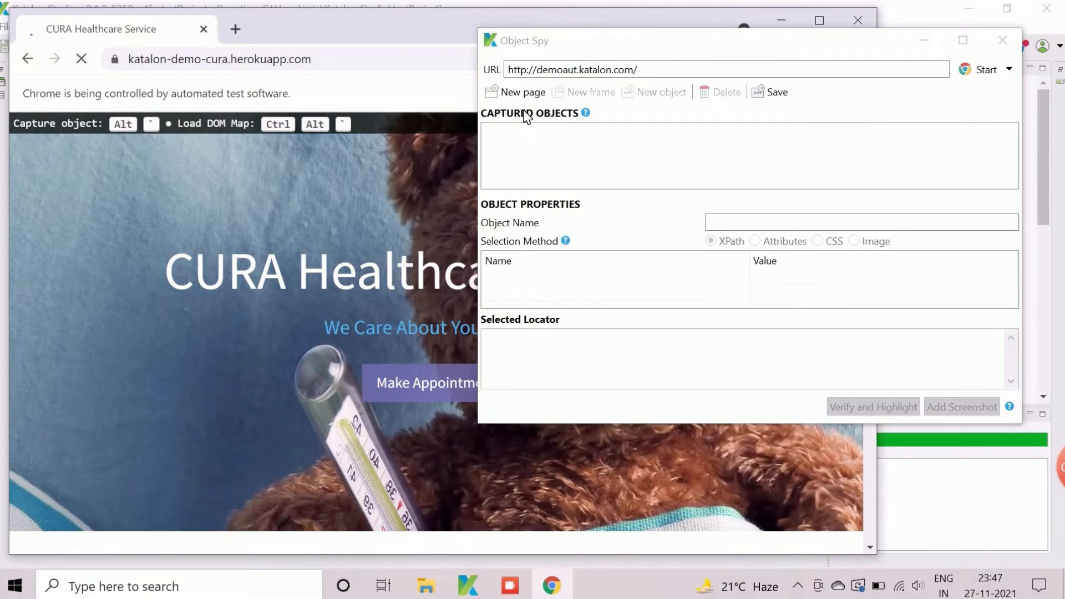
mouse_move(435, 388)
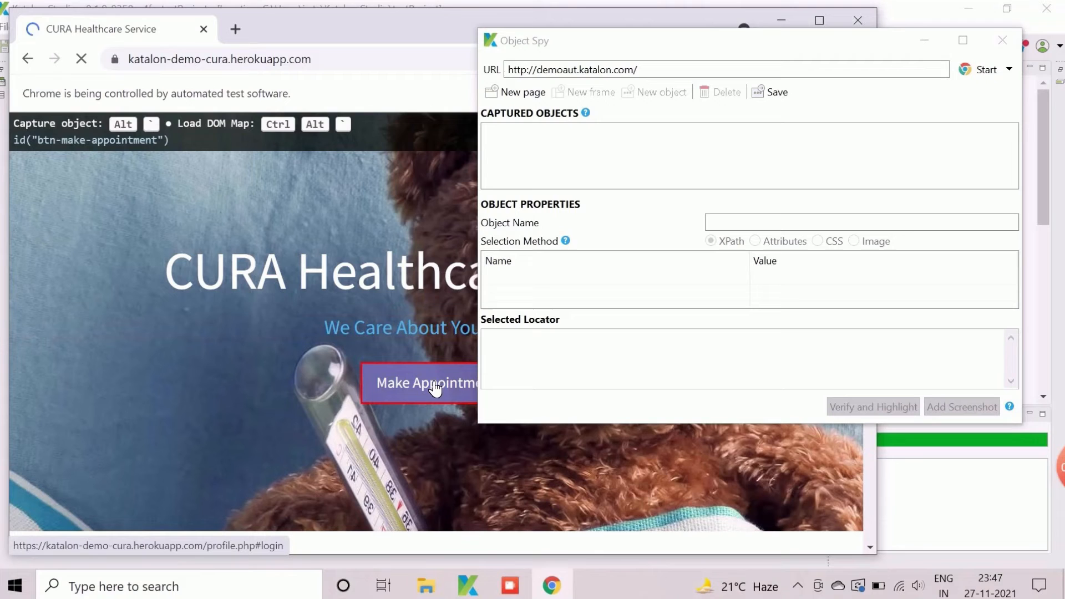
mouse_move(424, 390)
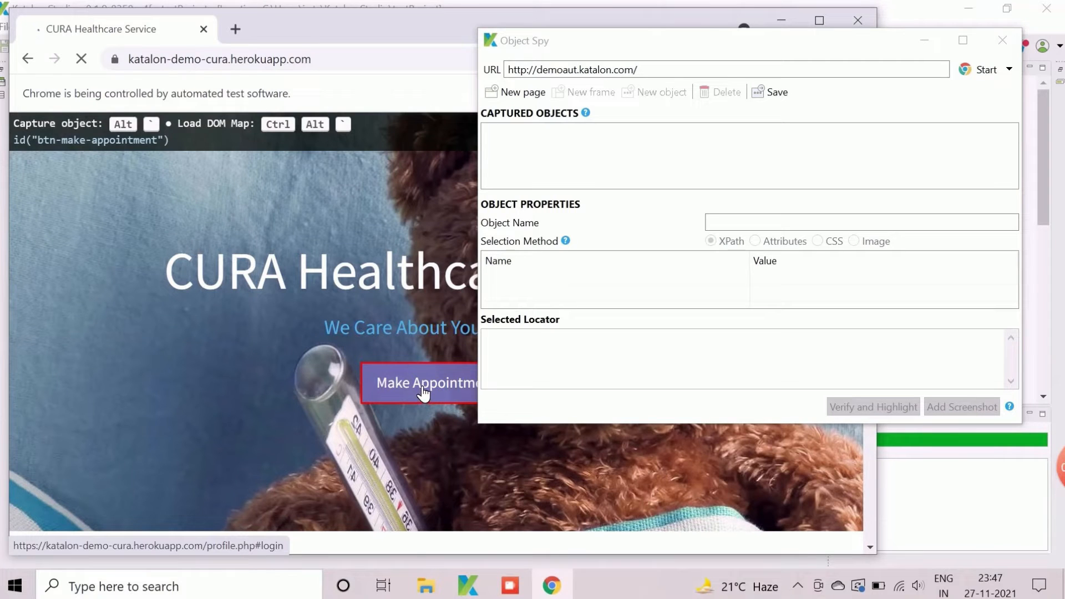
Capture the a_Make Appointment link and verify its XPath locator matches one element.
right_click(423, 382)
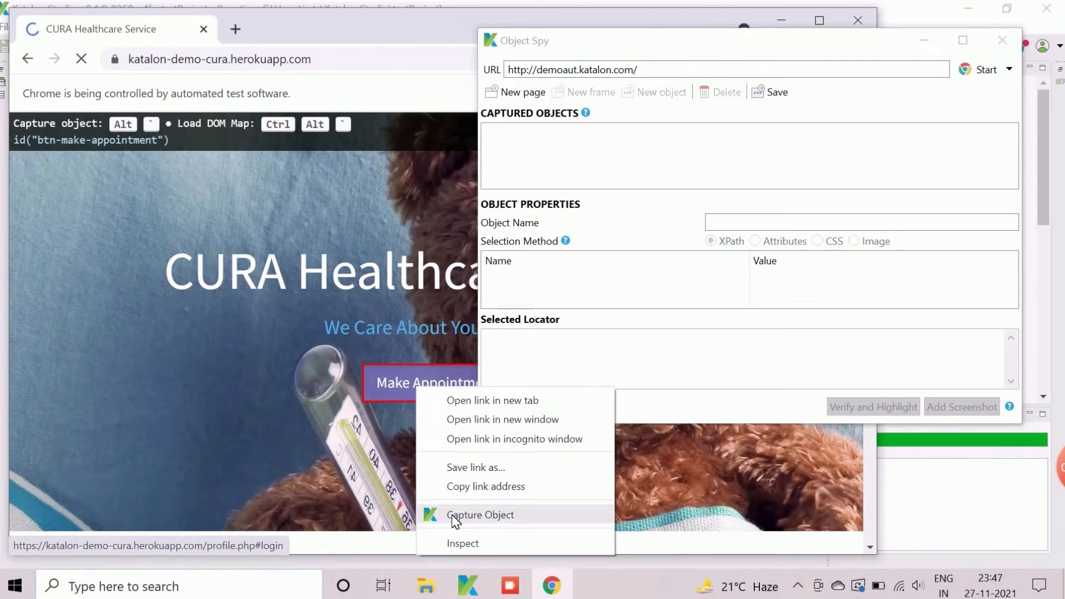
click(480, 514)
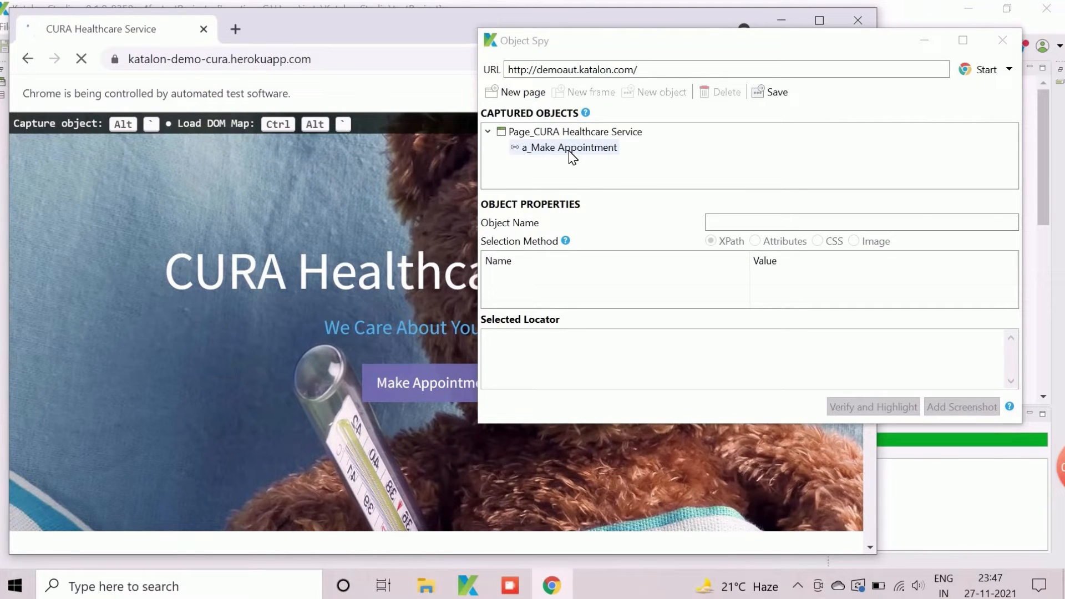
click(569, 148)
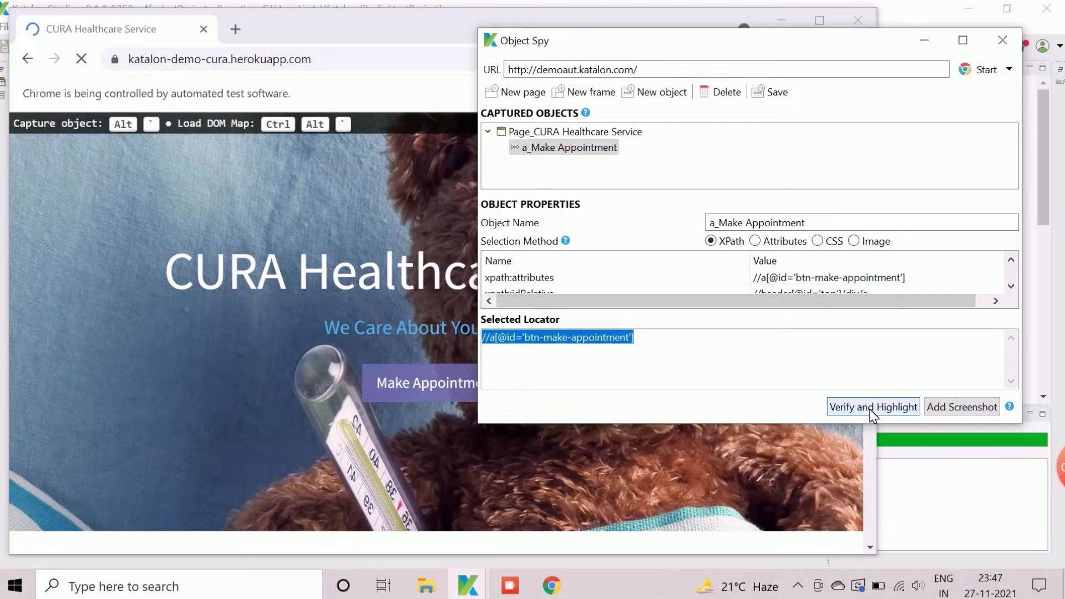
click(872, 406)
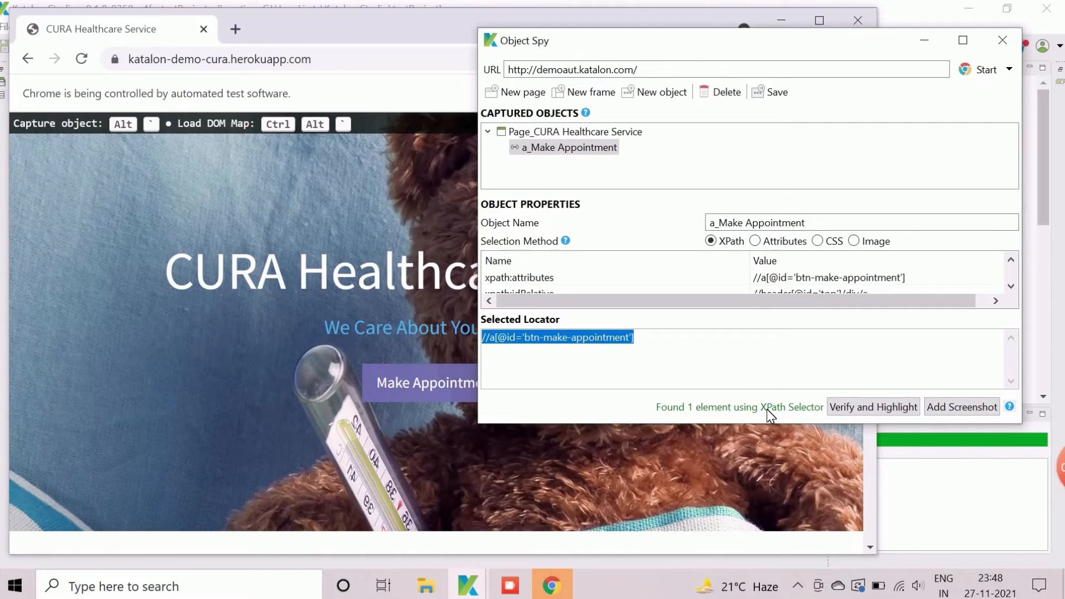
mouse_move(659, 415)
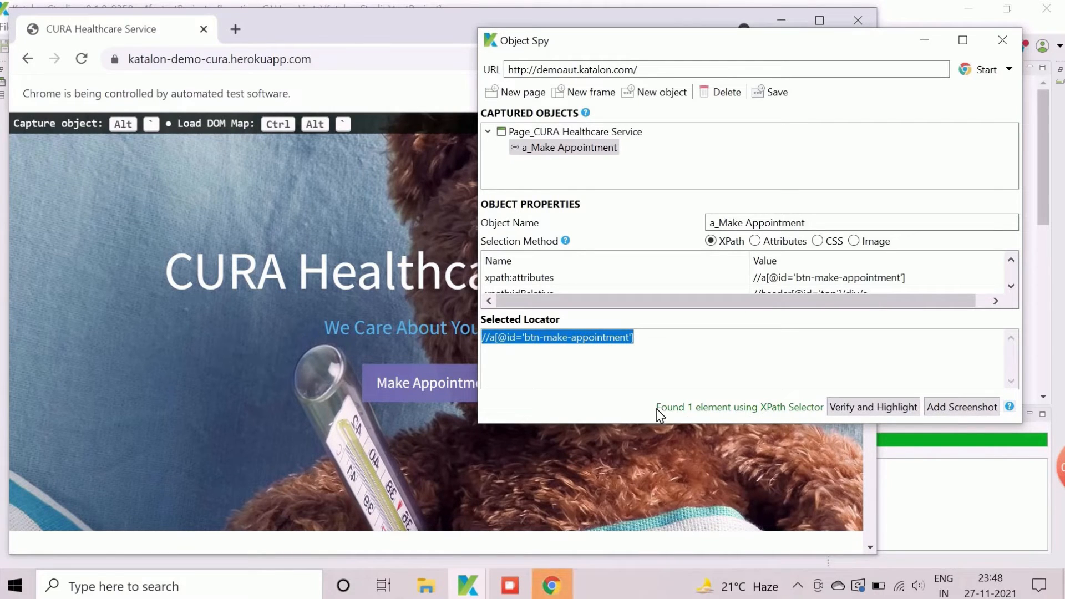
click(872, 406)
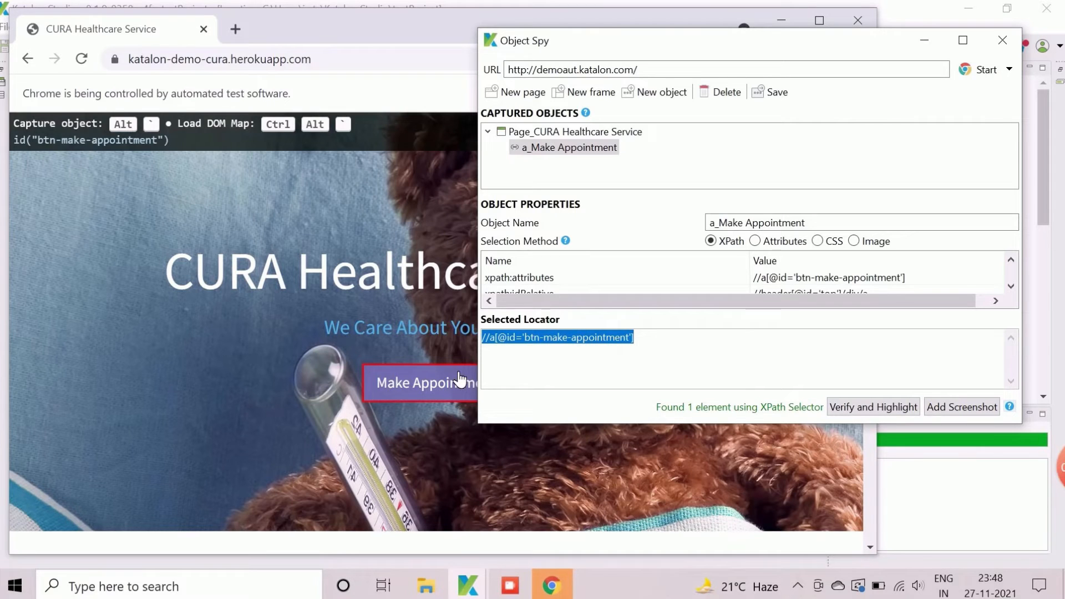
mouse_move(417, 384)
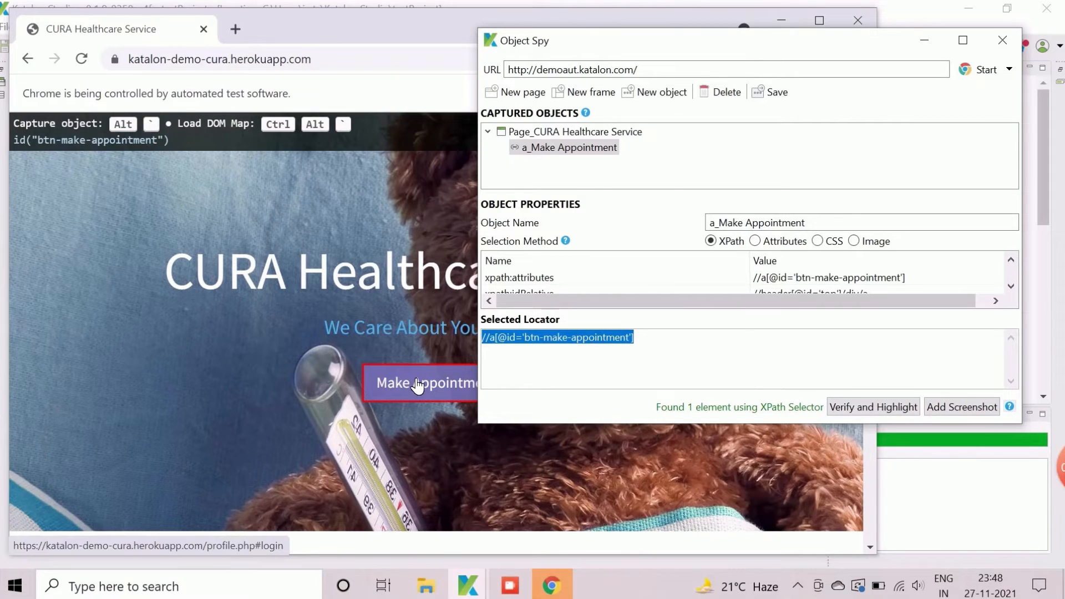
Save the Make Appointment object into Object Repository, then follow the link to the login page.
click(769, 92)
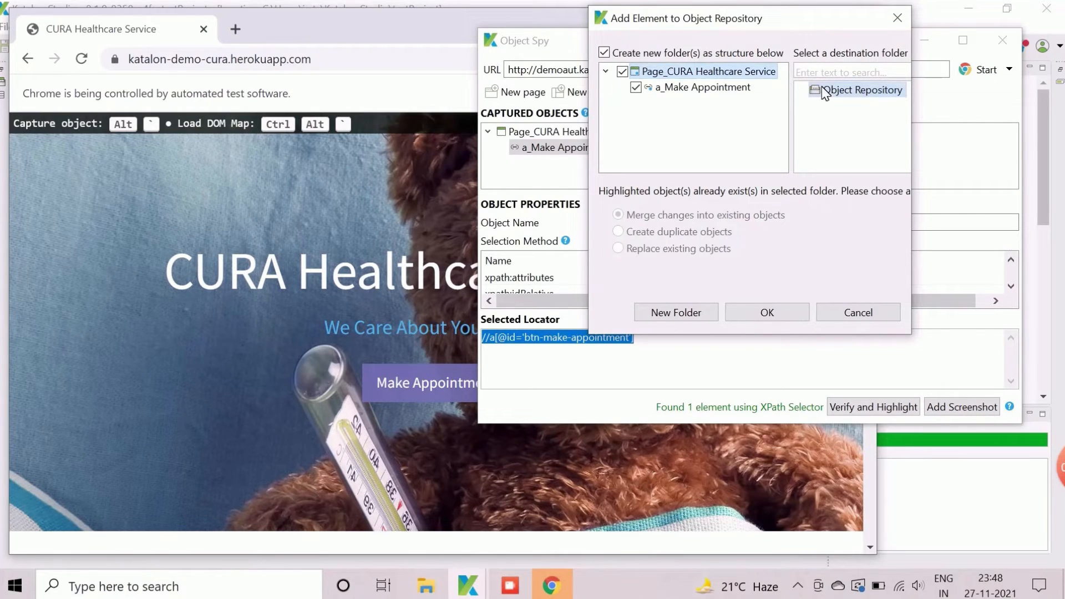
mouse_move(738, 332)
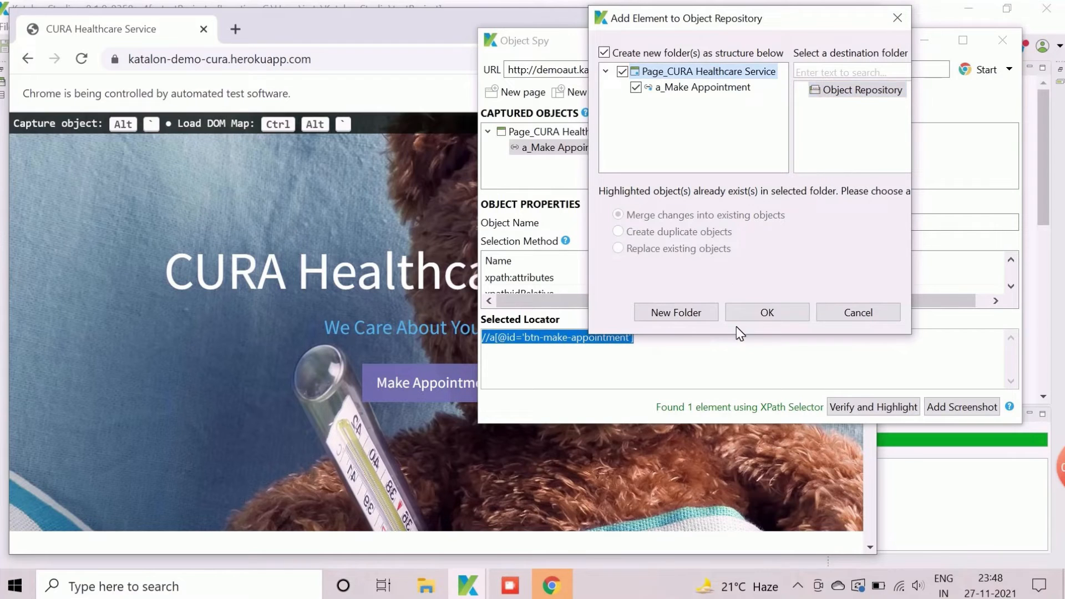
click(765, 312)
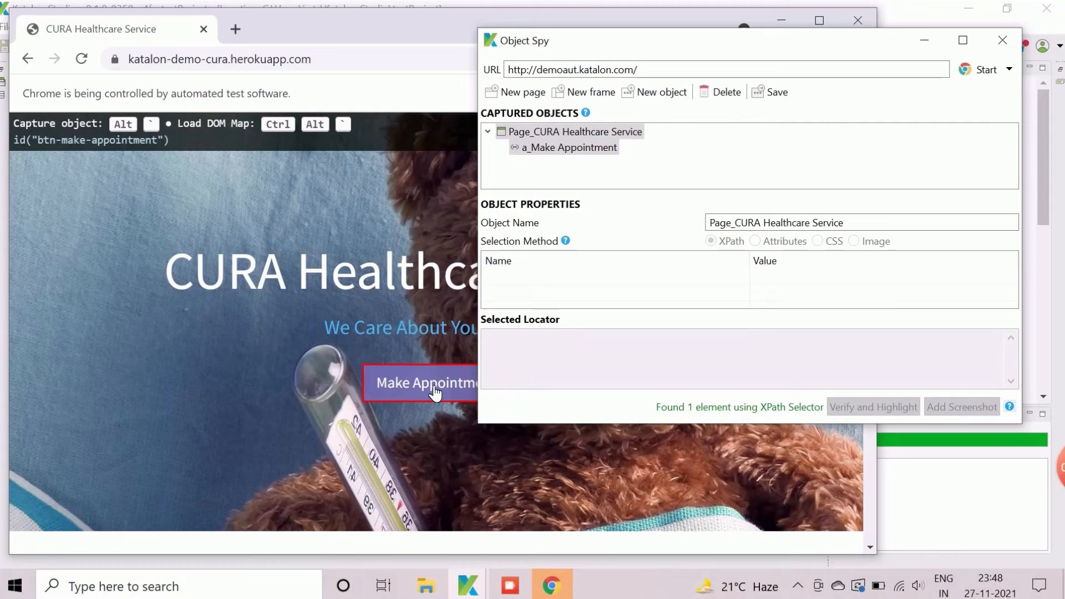
click(424, 382)
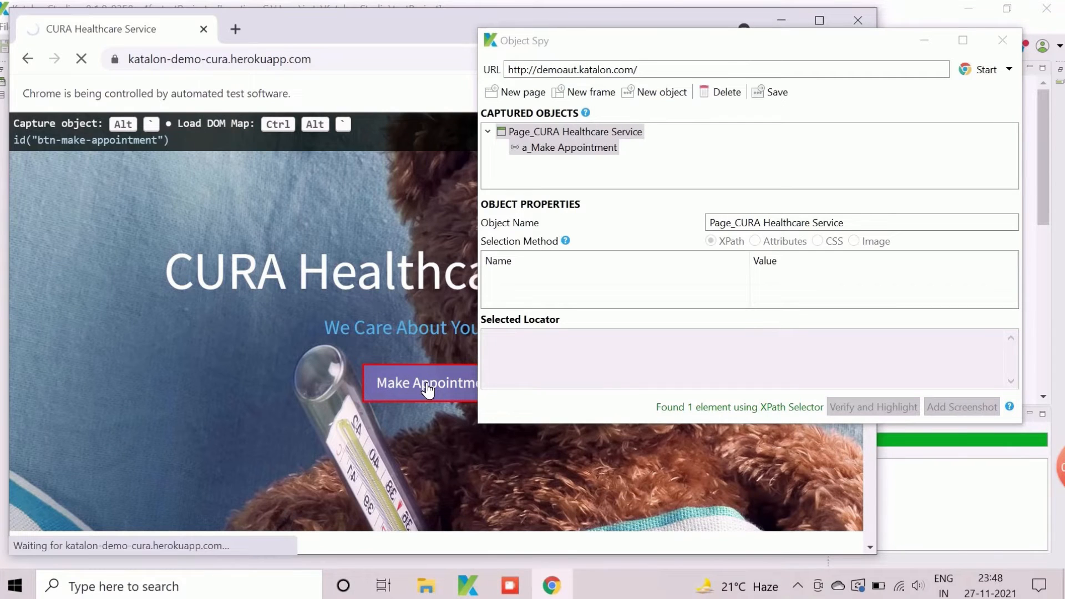
Capture the Username, Password and Login button objects, verifying button_Login's XPath locator.
click(424, 382)
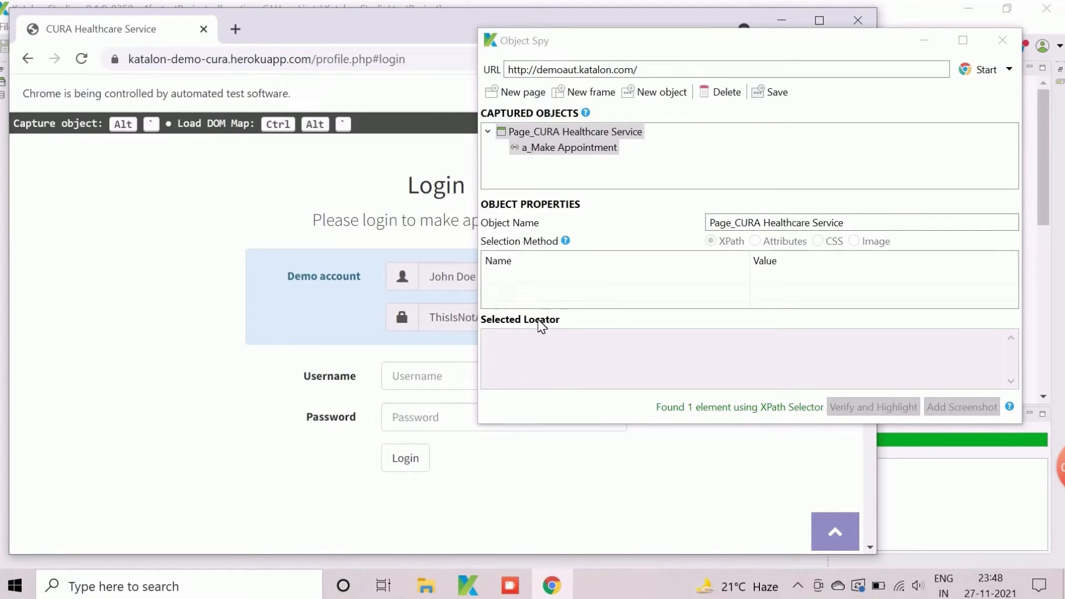
mouse_move(580, 281)
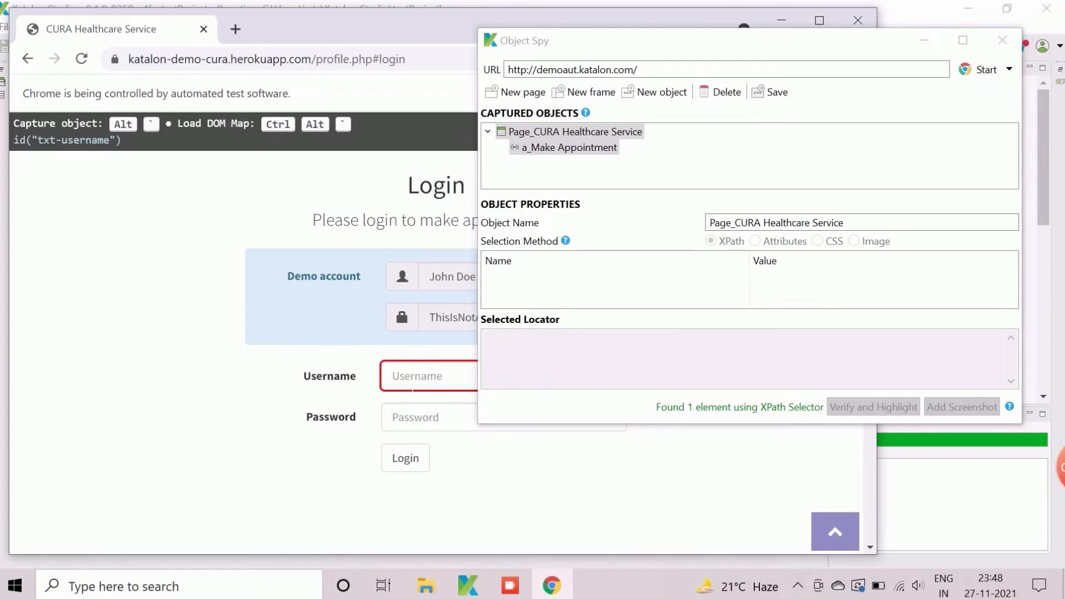
right_click(429, 375)
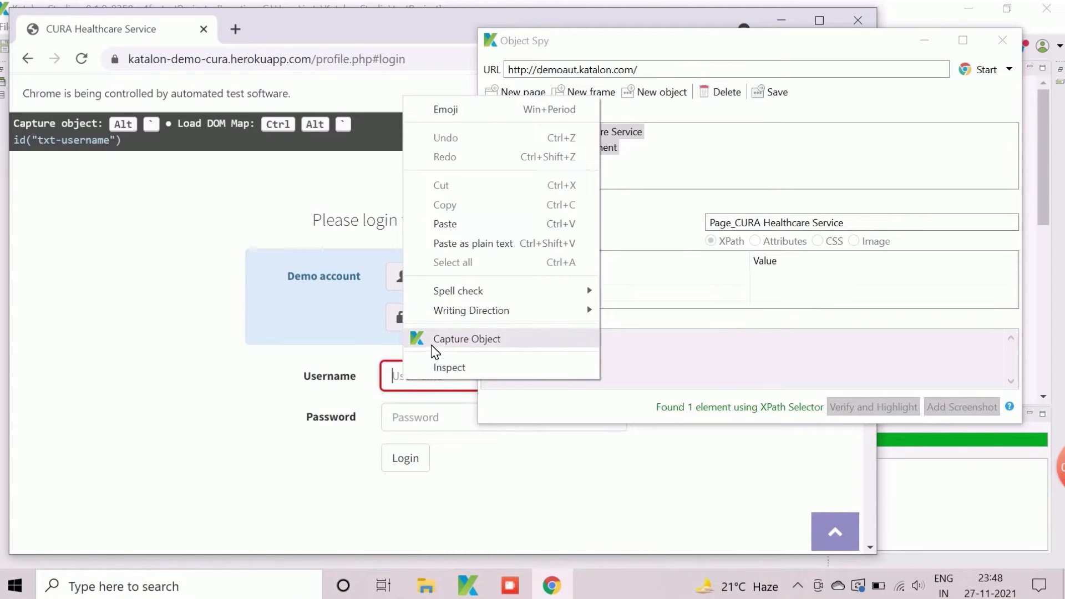
click(466, 339)
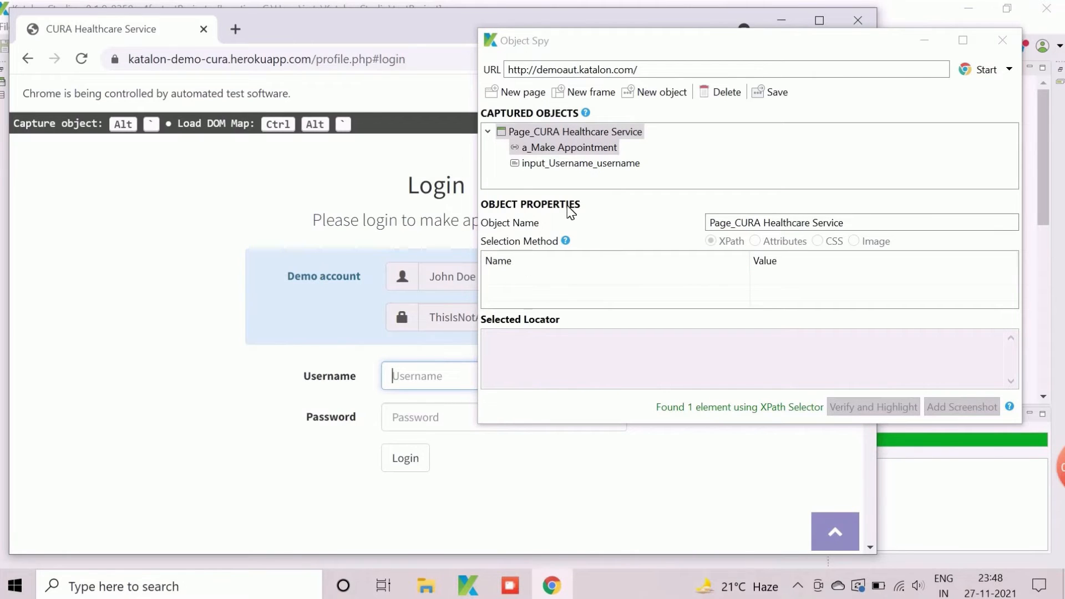
click(580, 163)
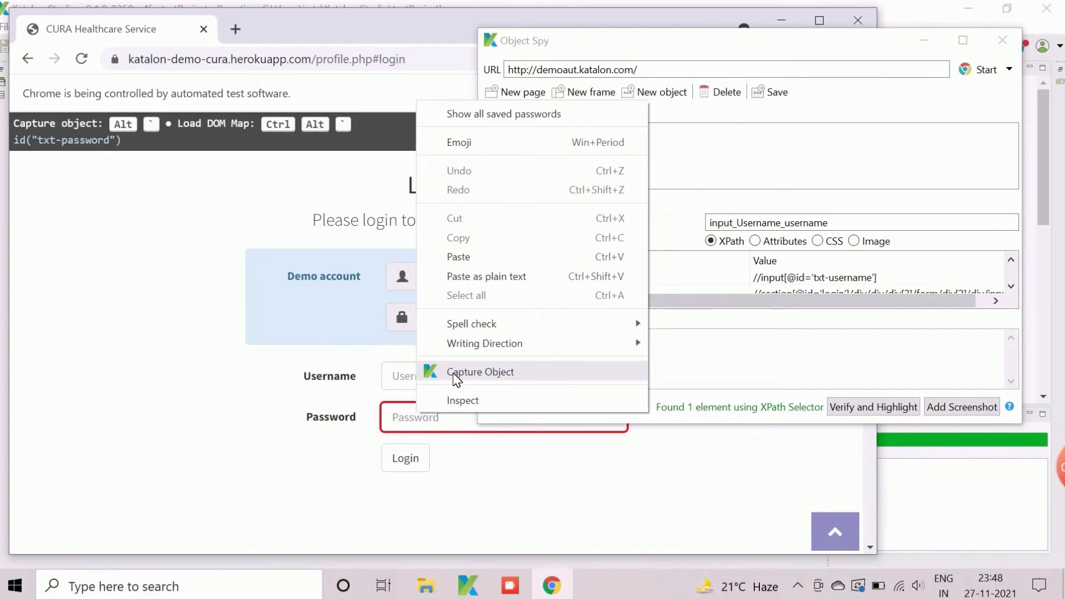
click(480, 372)
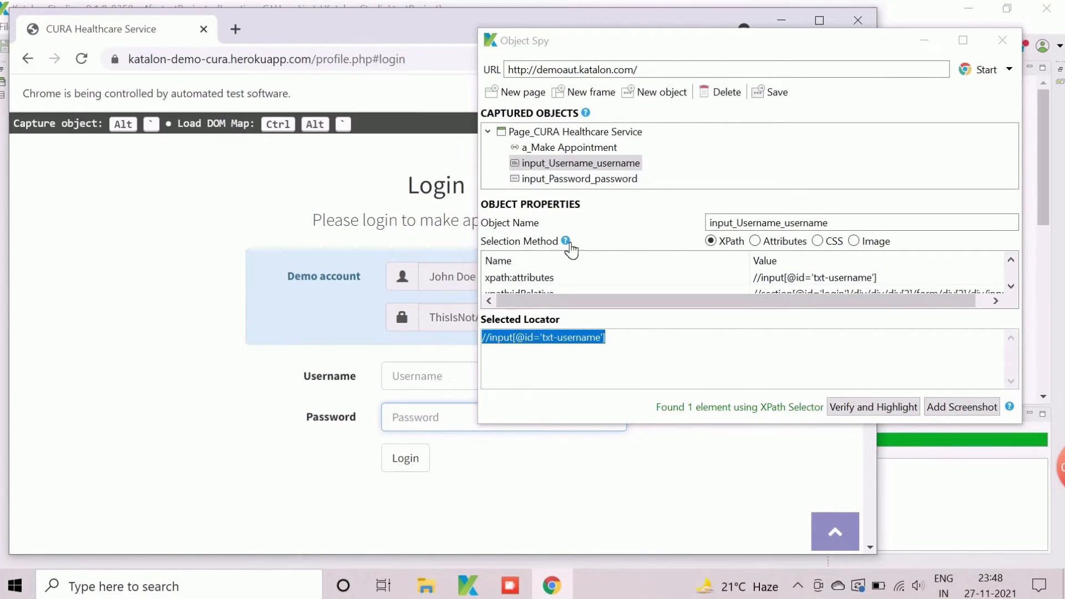
click(579, 178)
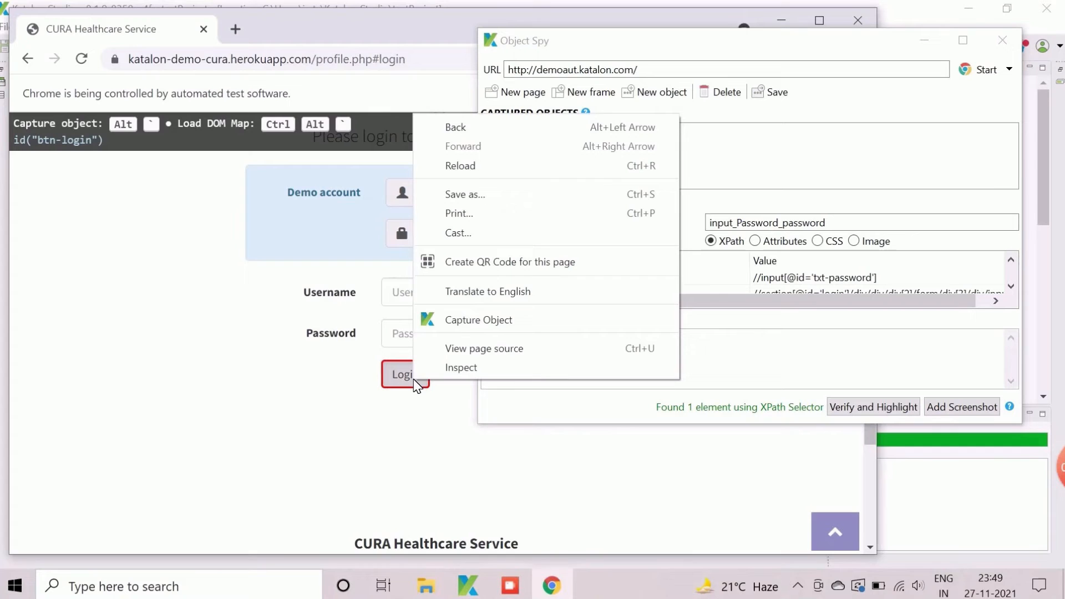
mouse_move(478, 320)
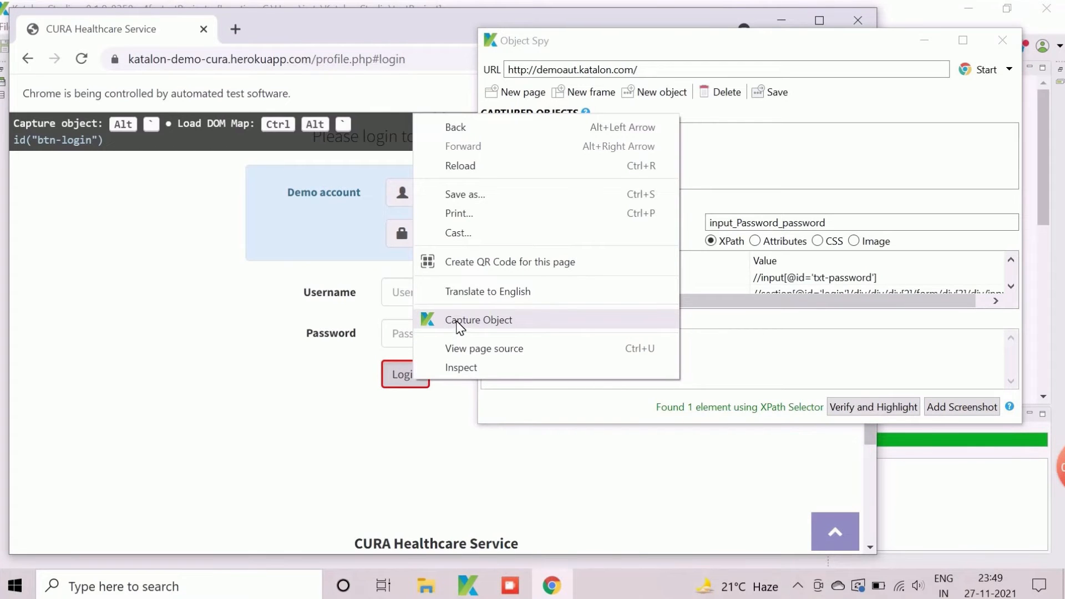
click(478, 320)
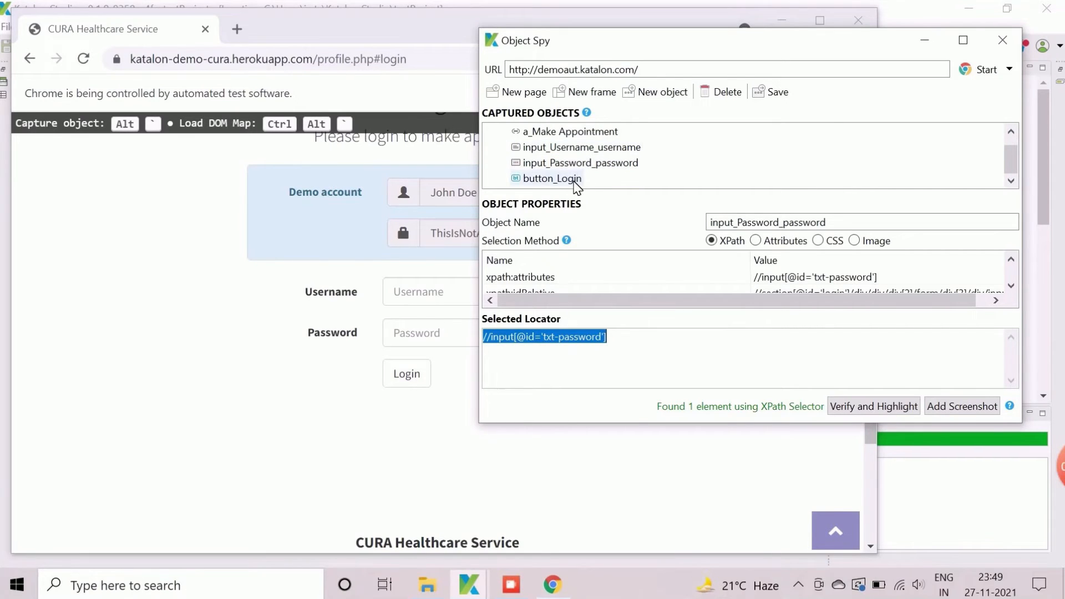
click(550, 178)
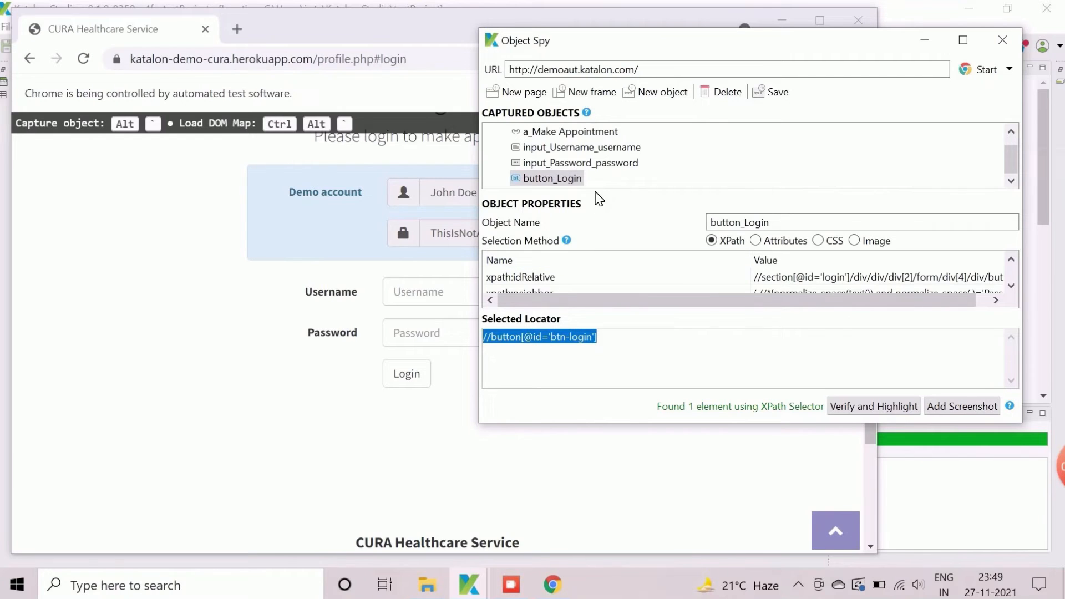
mouse_move(873, 406)
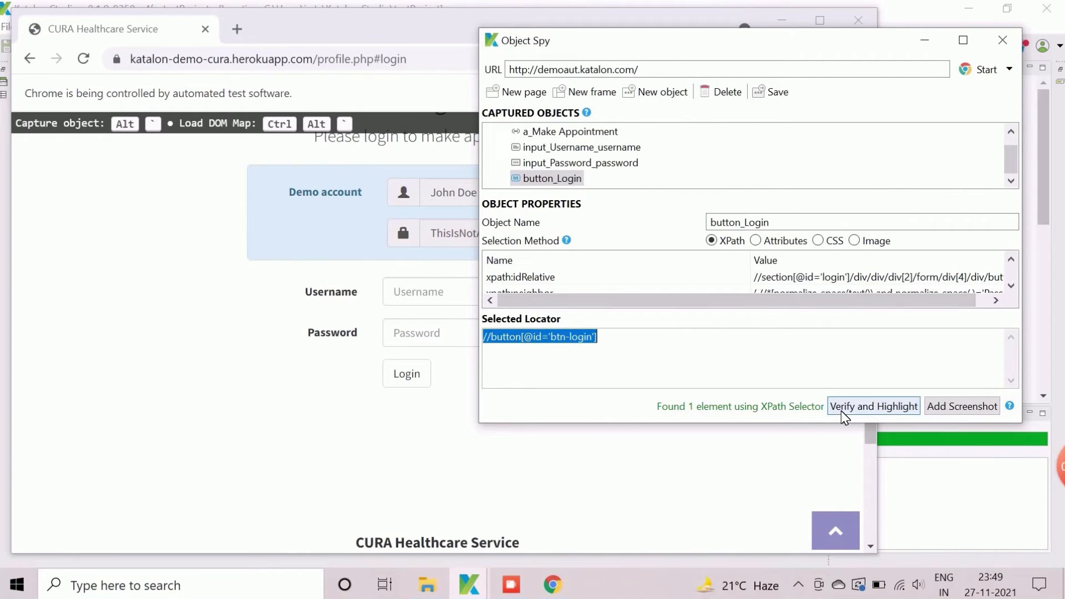
click(874, 406)
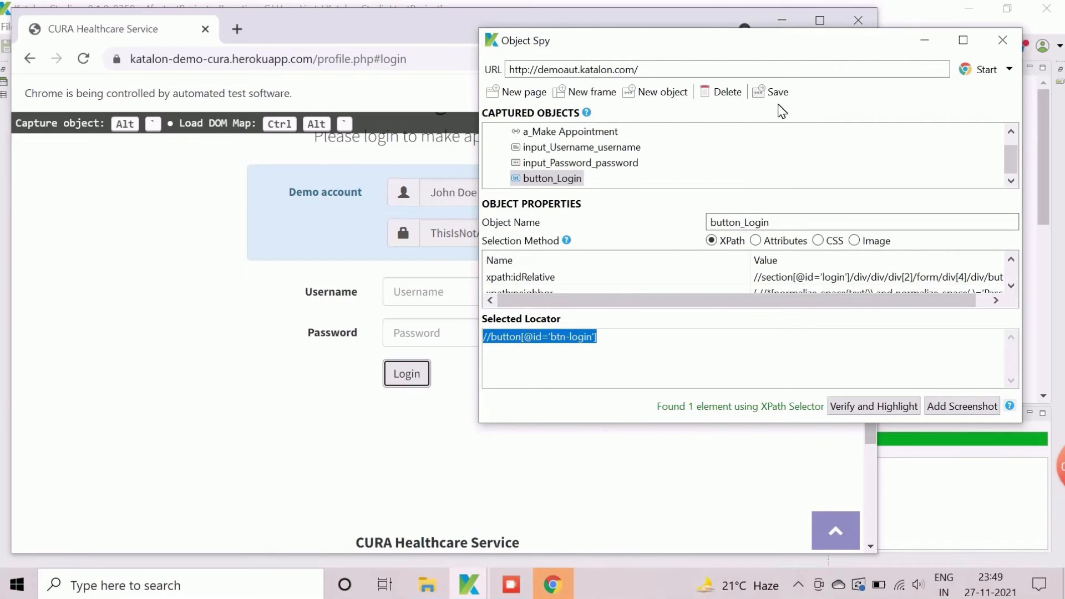
Save the login page objects to Object Repository, merging into existing objects.
click(769, 92)
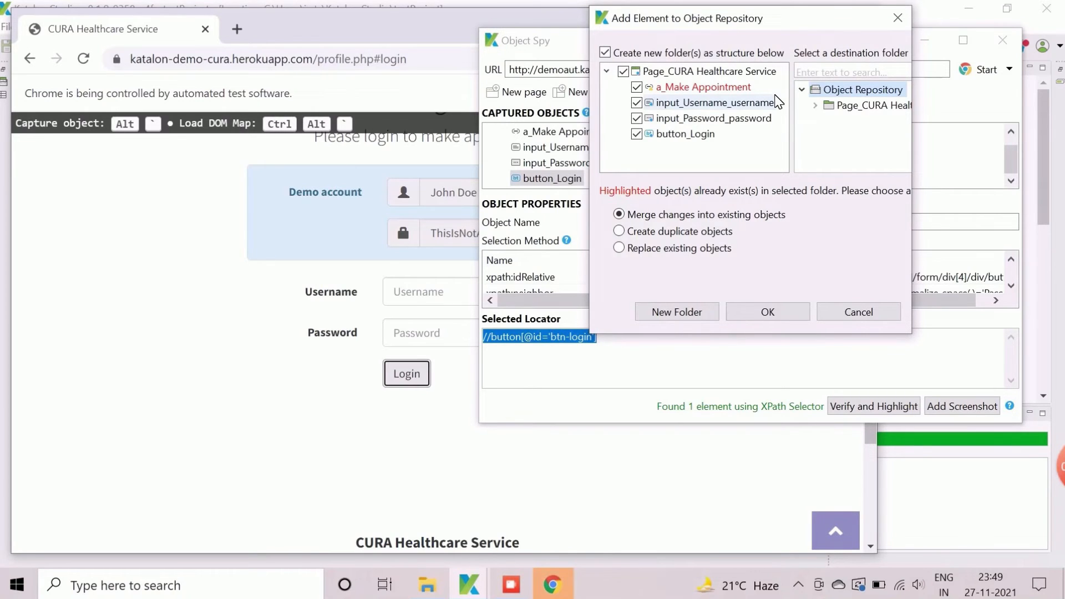
mouse_move(725, 93)
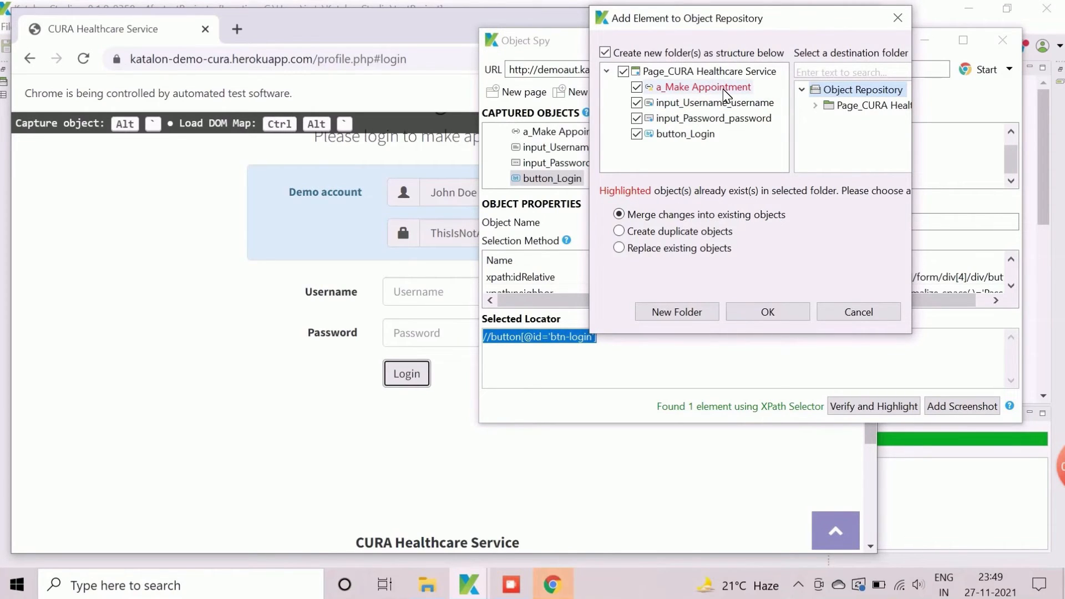
mouse_move(747, 103)
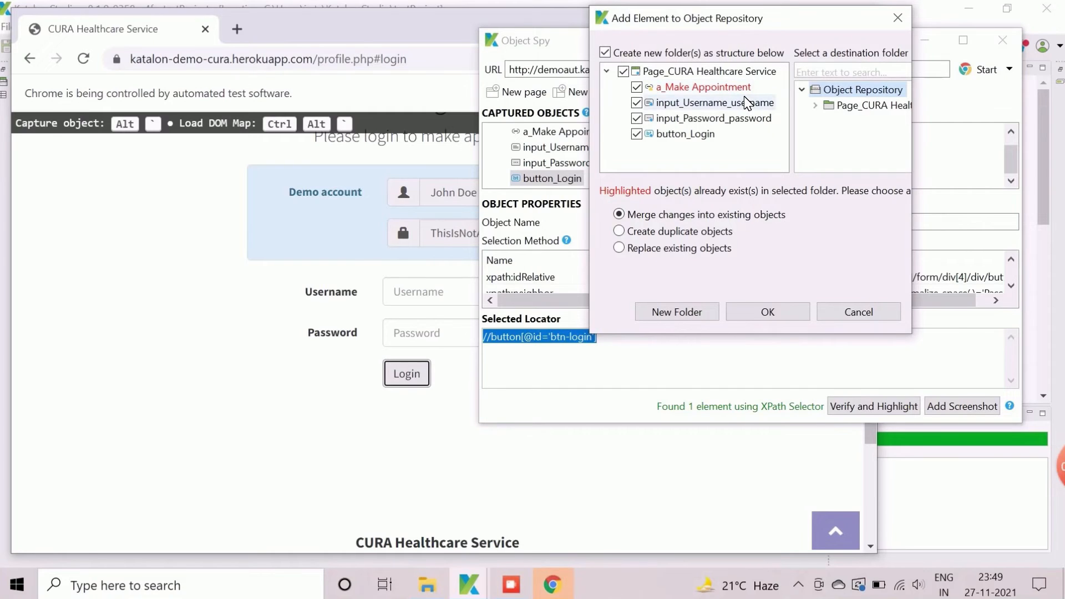
mouse_move(805, 238)
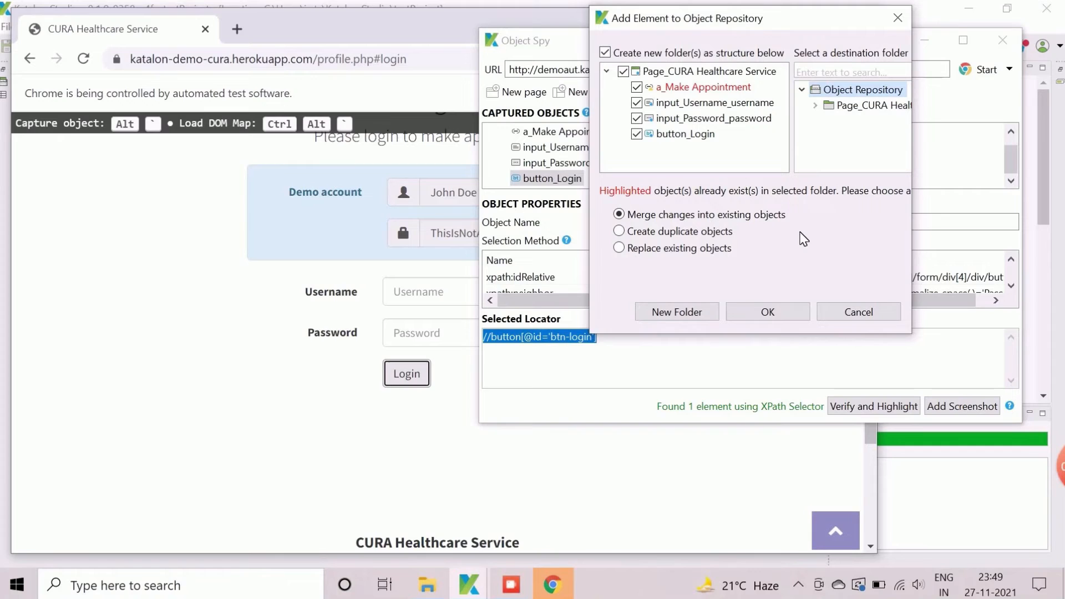
mouse_move(780, 296)
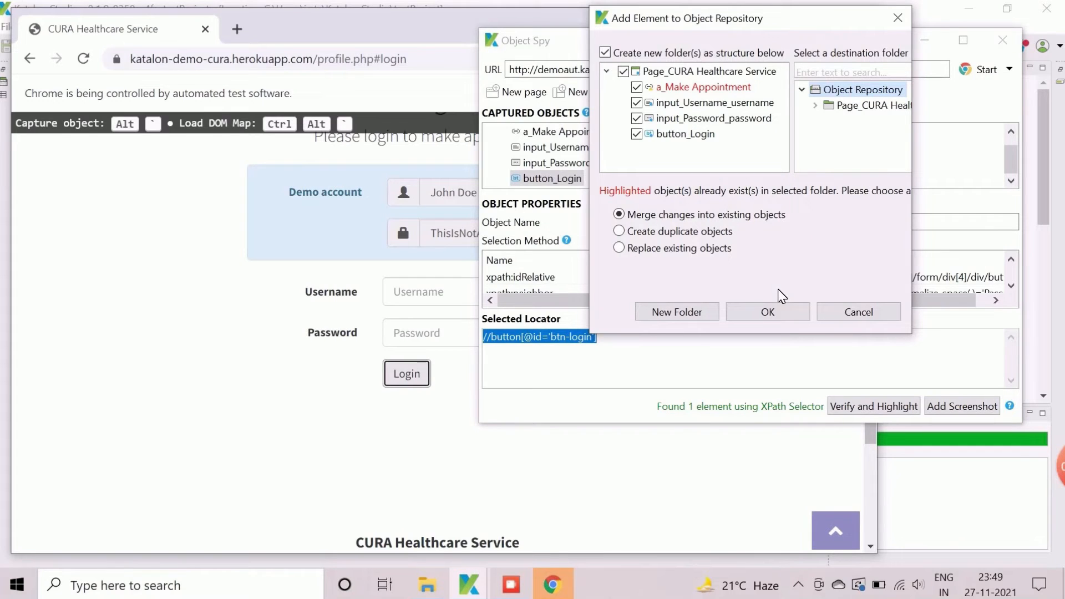
mouse_move(777, 303)
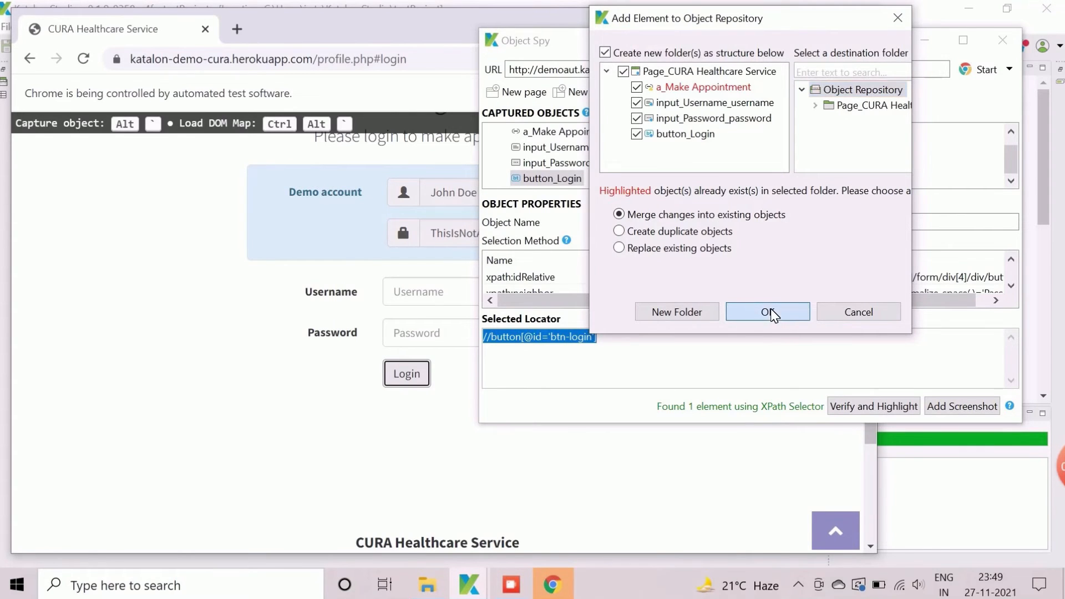
click(766, 312)
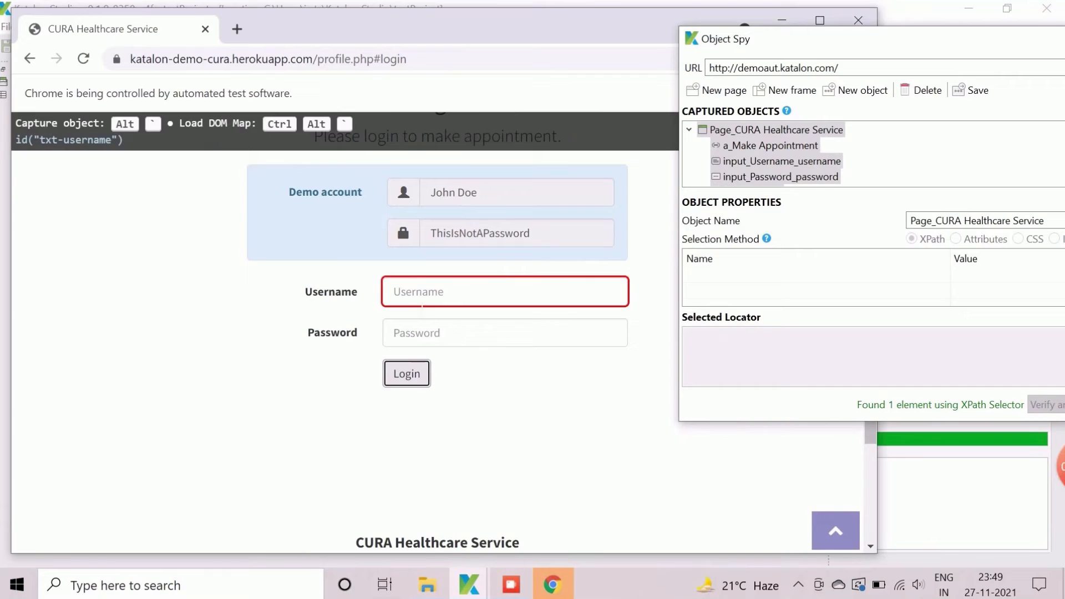
Log in to the CURA site as John Doe with the demo password.
text(Jo)
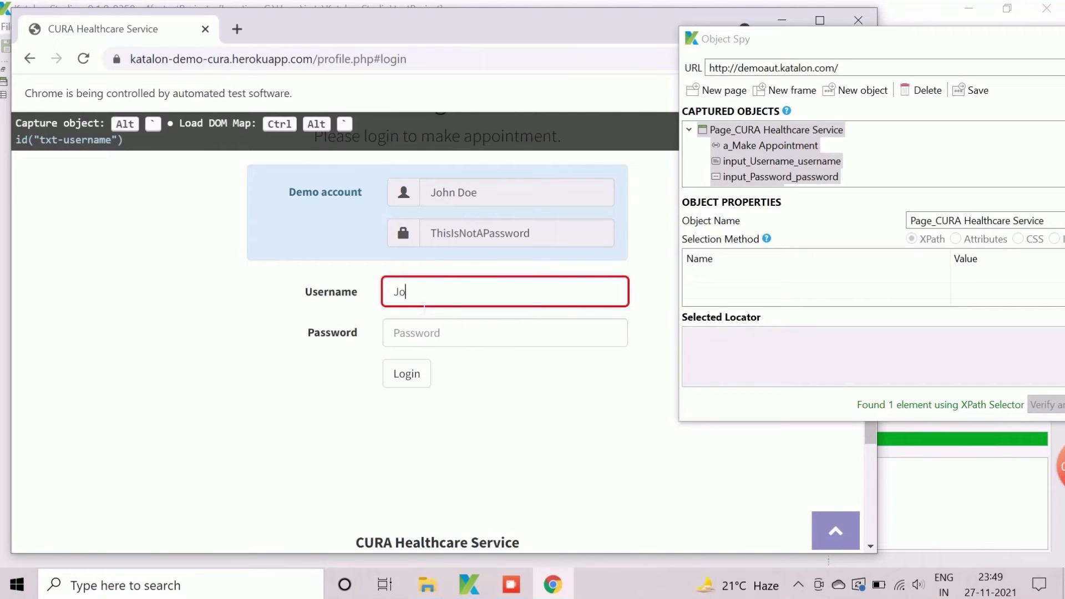
text(hn Doe)
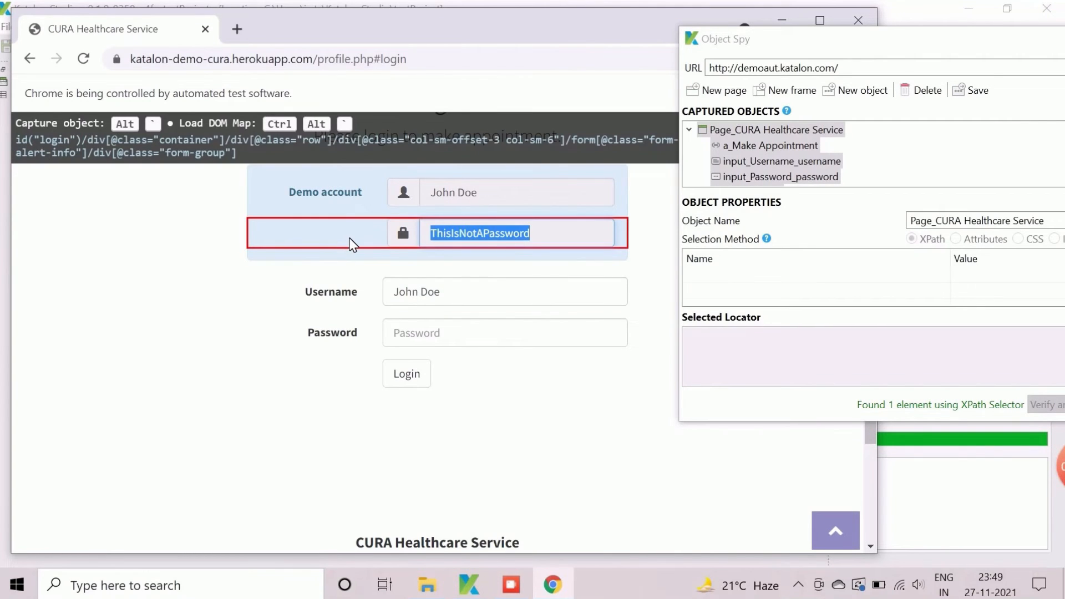
click(505, 332)
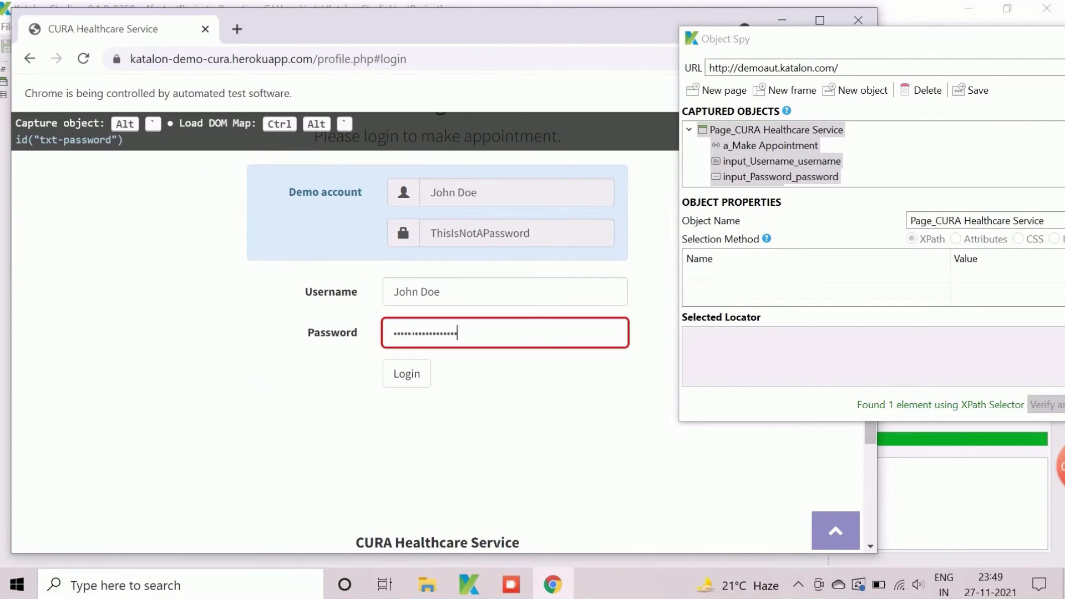
click(405, 374)
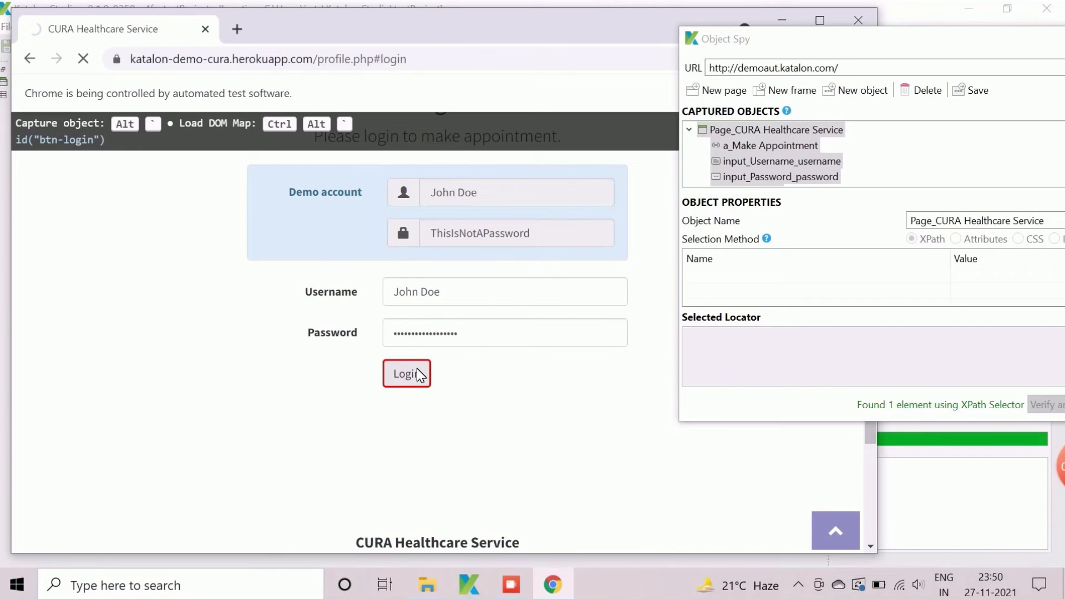
click(405, 373)
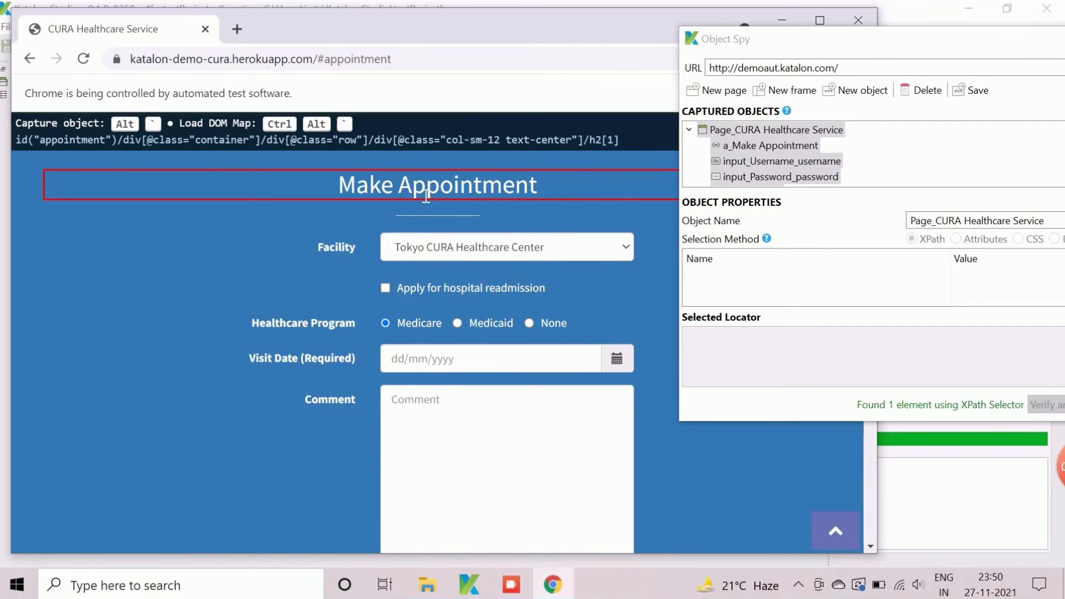
Capture h2_Make Appointment, verify its XPath locator, and add a screenshot.
right_click(436, 197)
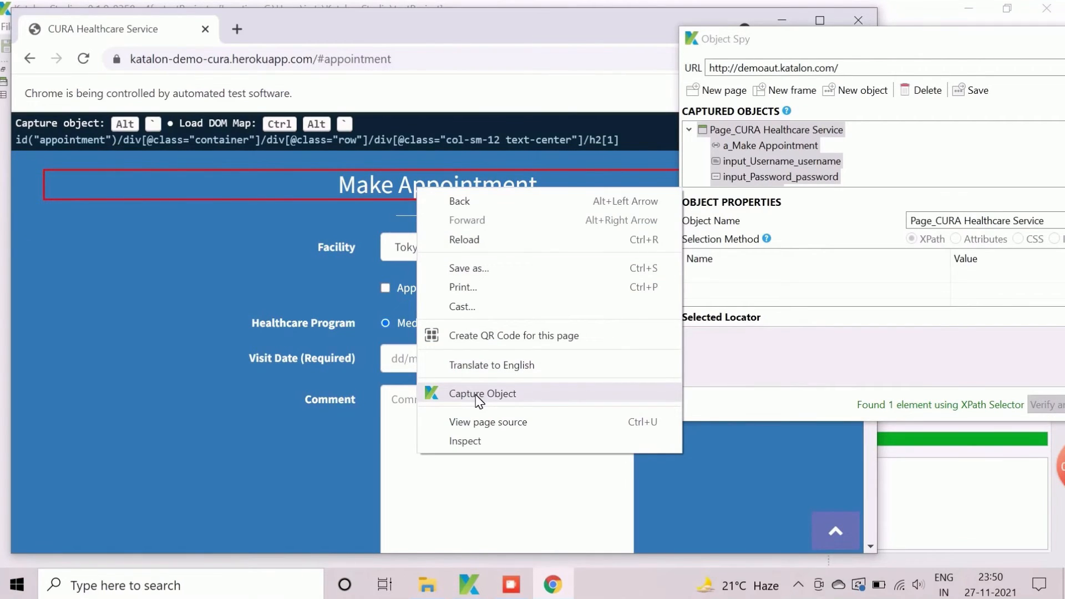
click(482, 394)
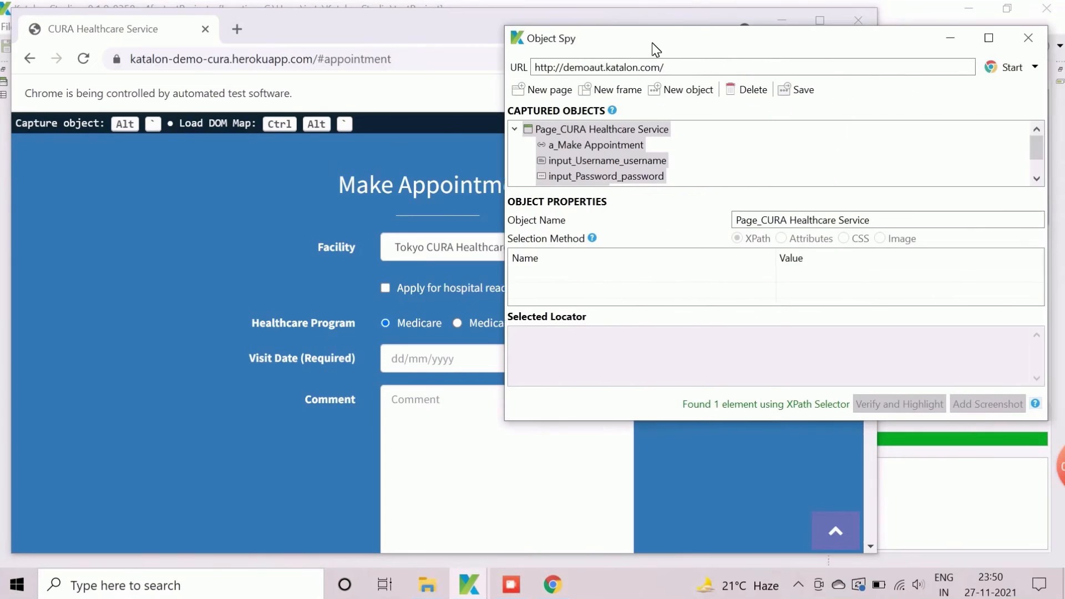
scroll(down, 3)
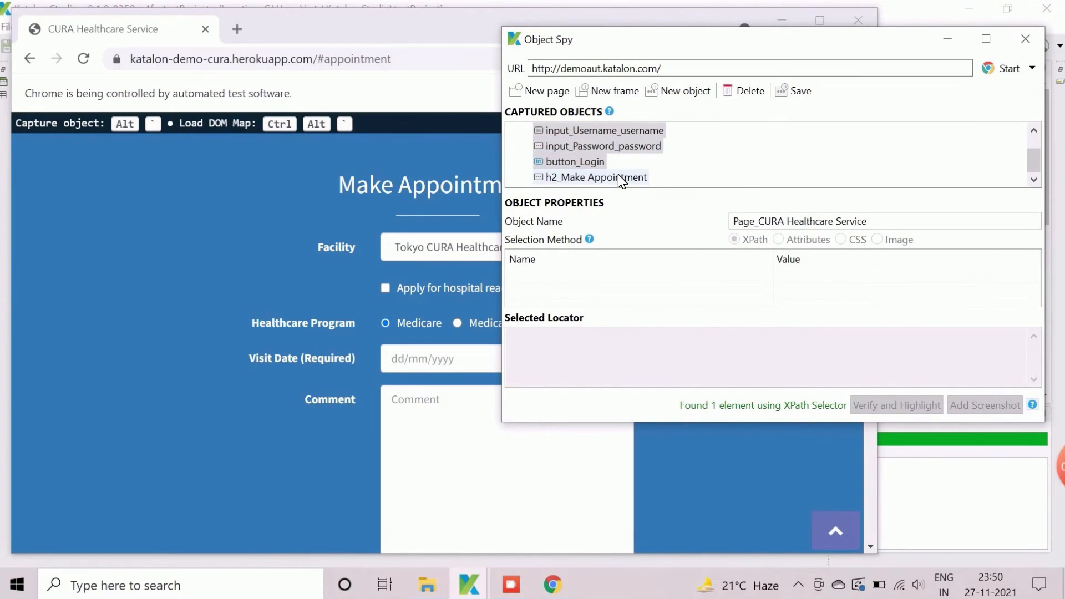
click(576, 161)
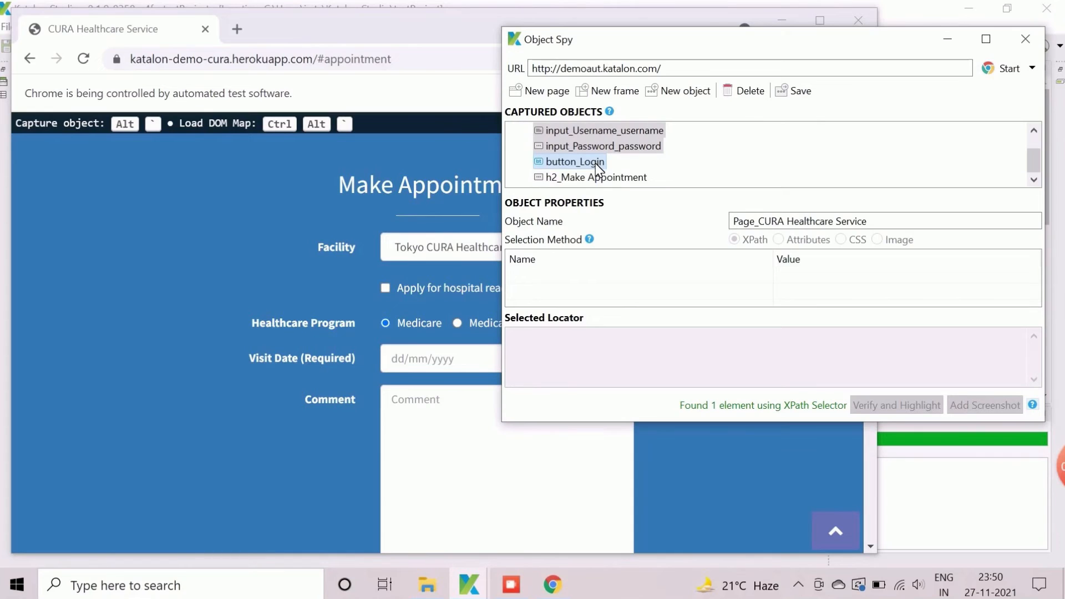
click(596, 177)
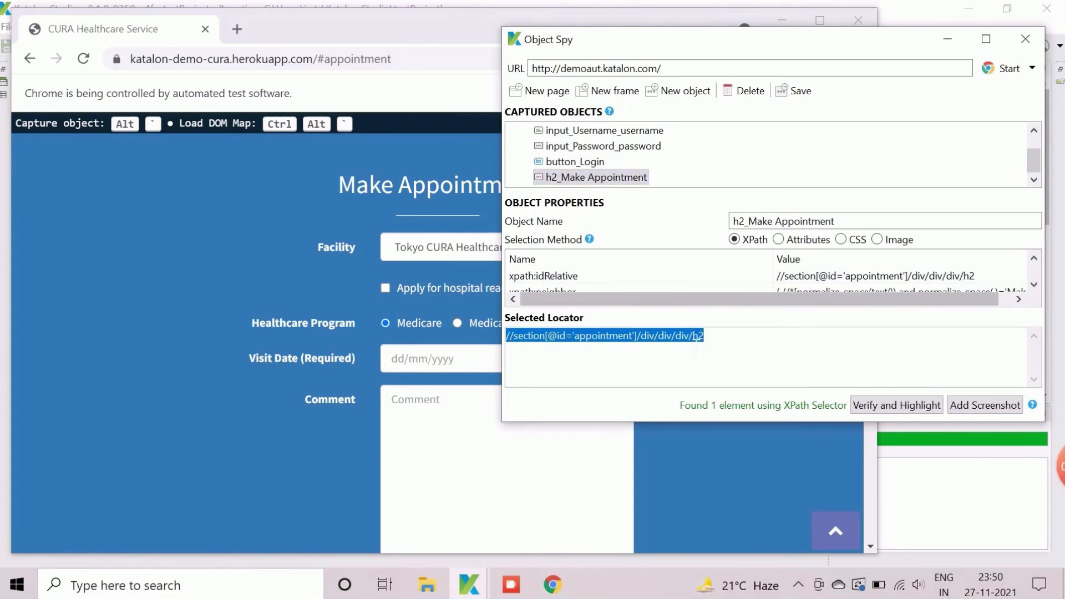
mouse_move(896, 405)
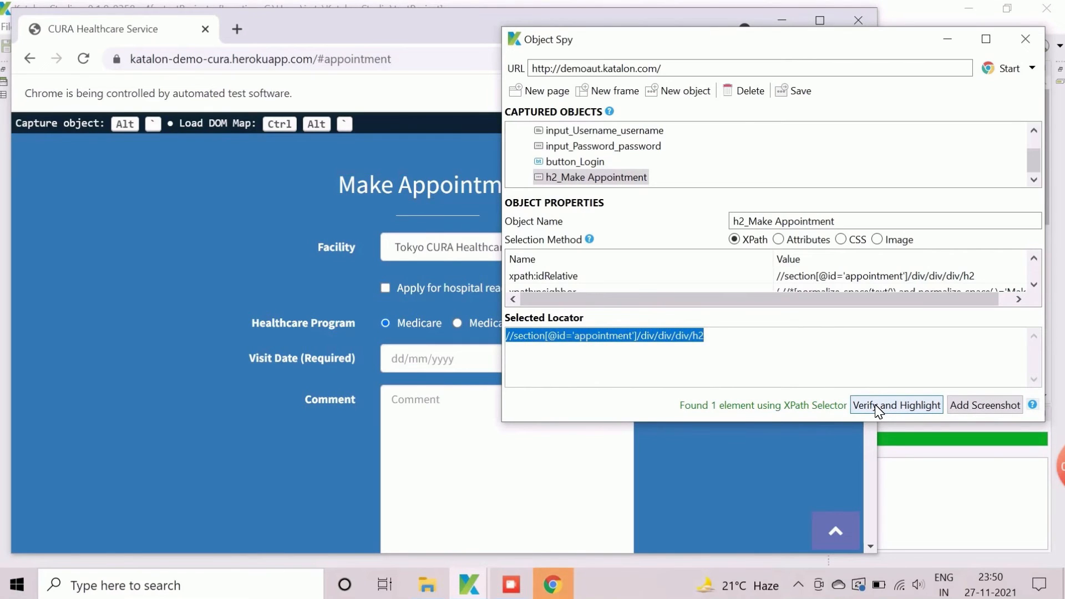
click(895, 404)
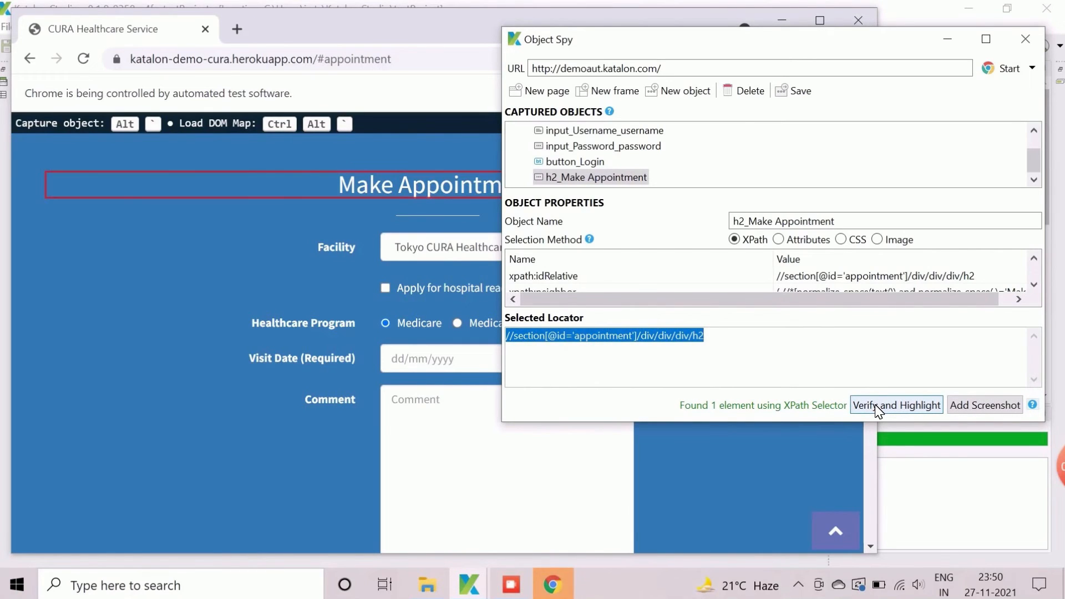
click(896, 405)
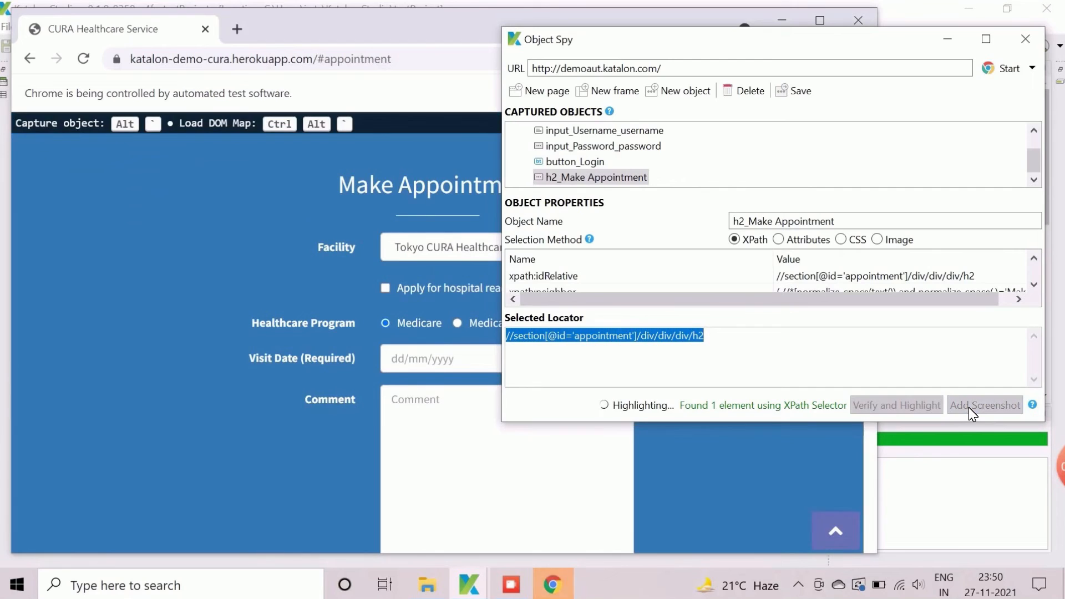
click(983, 405)
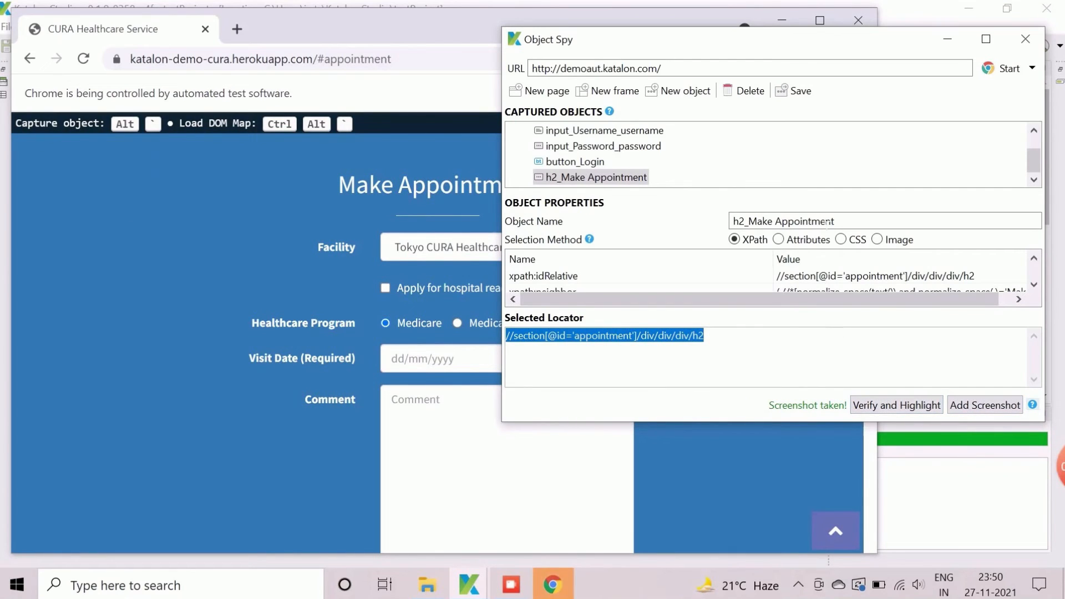
mouse_move(800, 91)
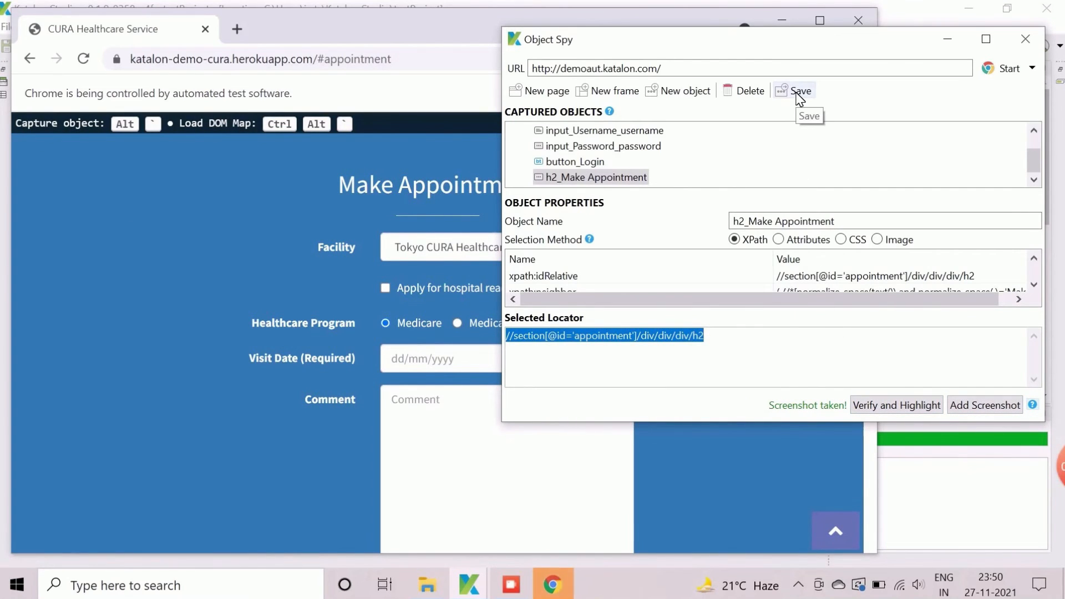
Save h2_Make Appointment into the CURA page folder with merge, then close Object Spy.
click(801, 91)
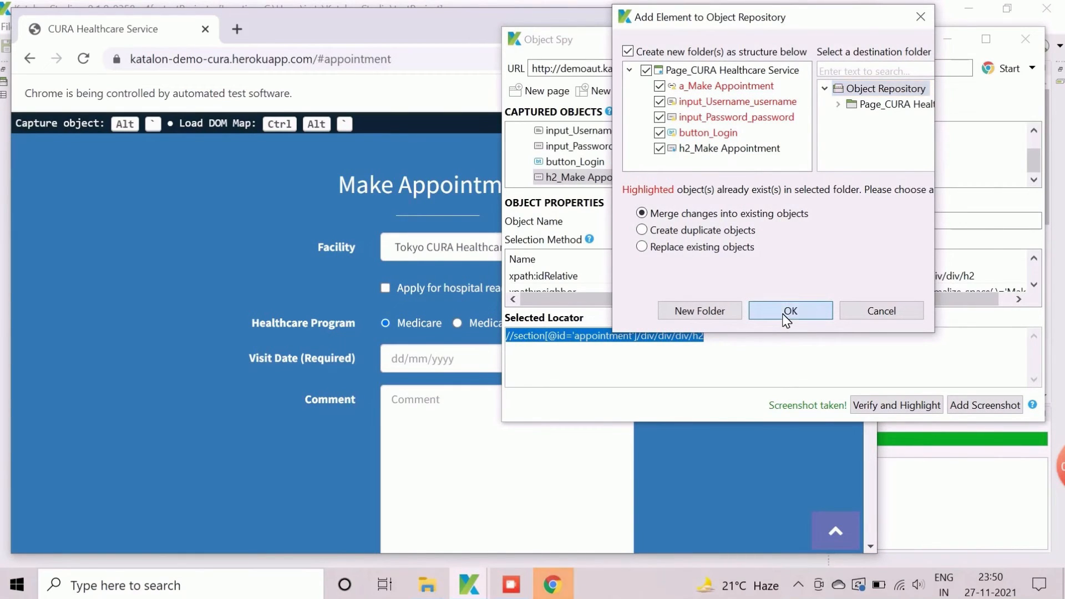
click(790, 310)
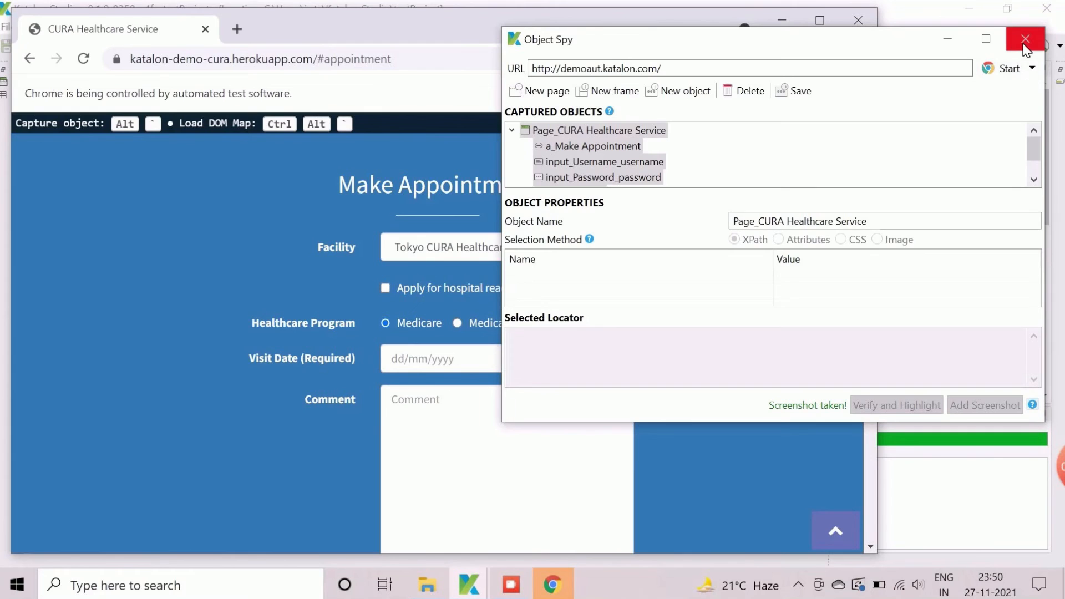
click(1025, 39)
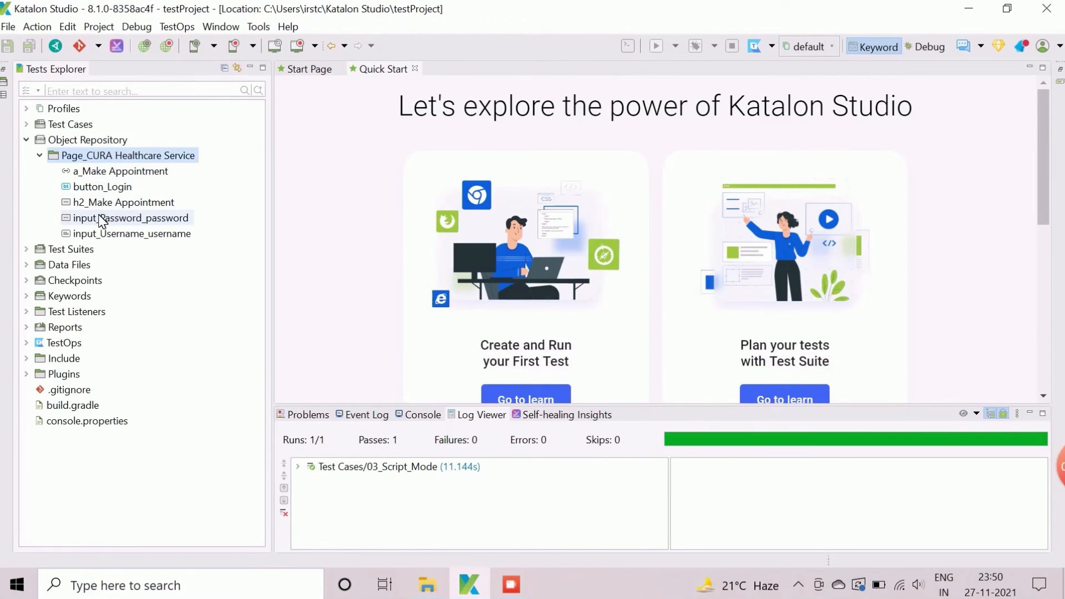
mouse_move(122, 202)
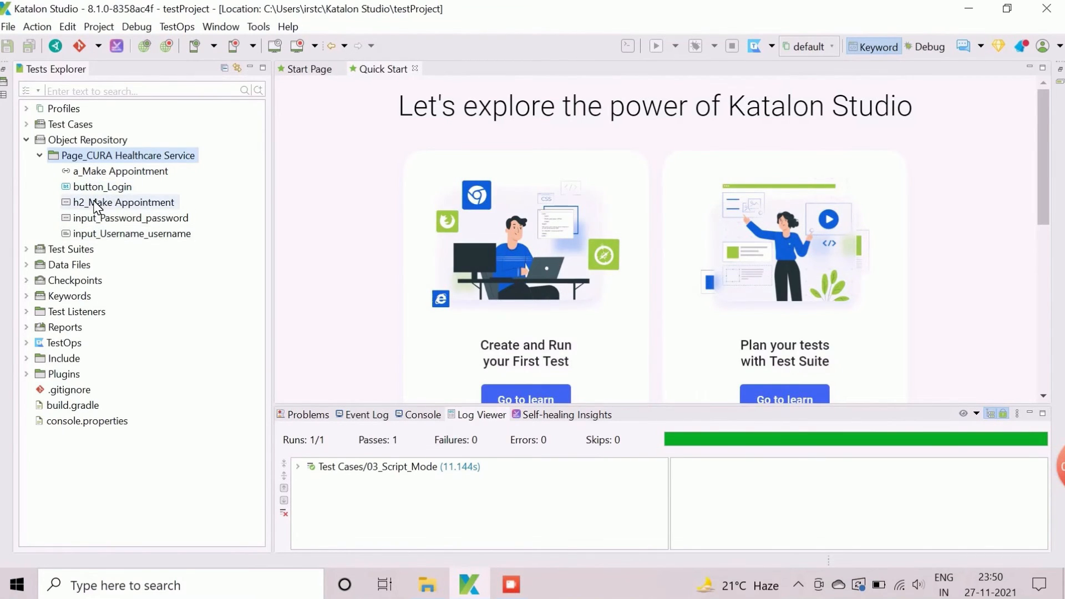
Open a_Make Appointment to review its alternative XPaths, then open button_Login.
click(123, 171)
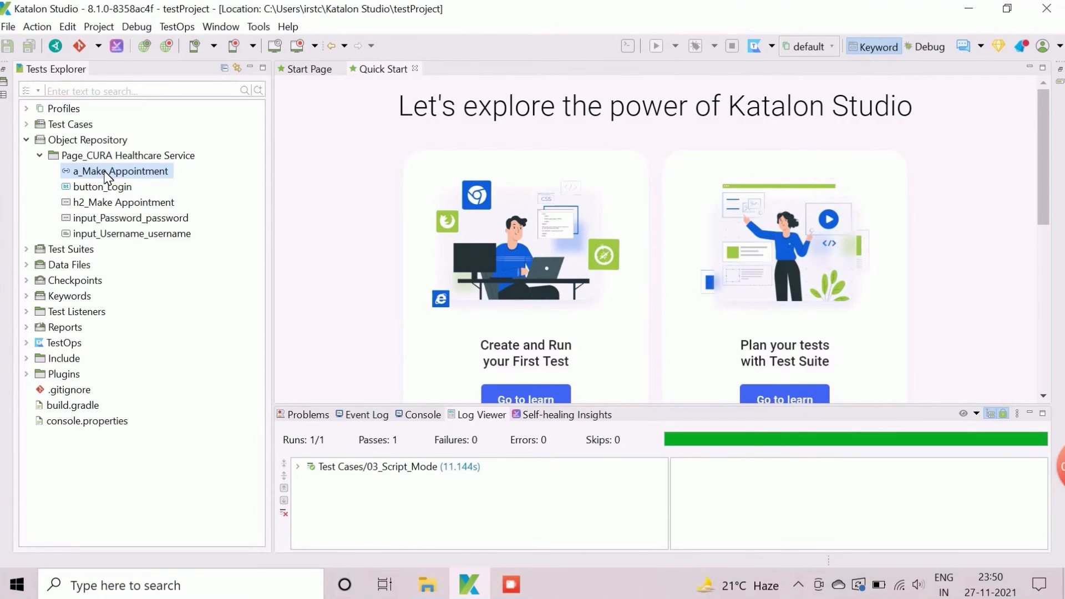
double_click(122, 171)
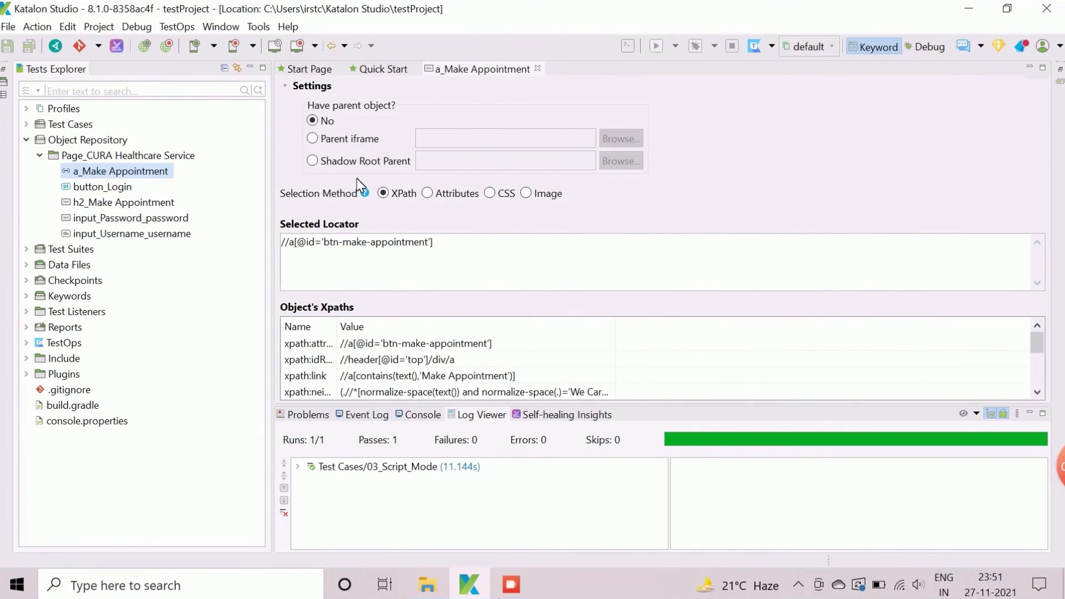
click(414, 343)
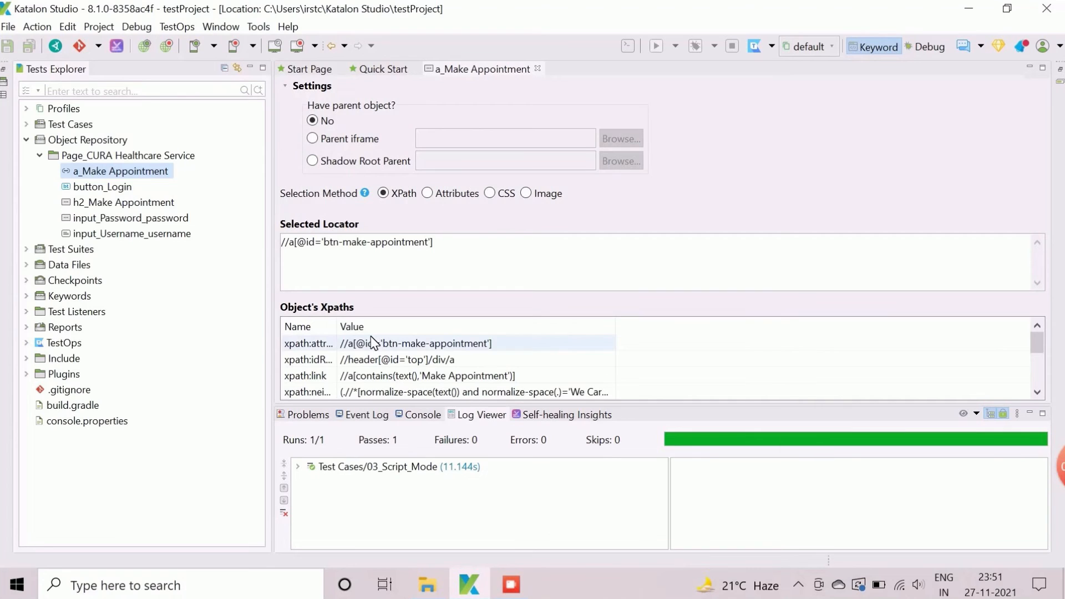
scroll(down, 3)
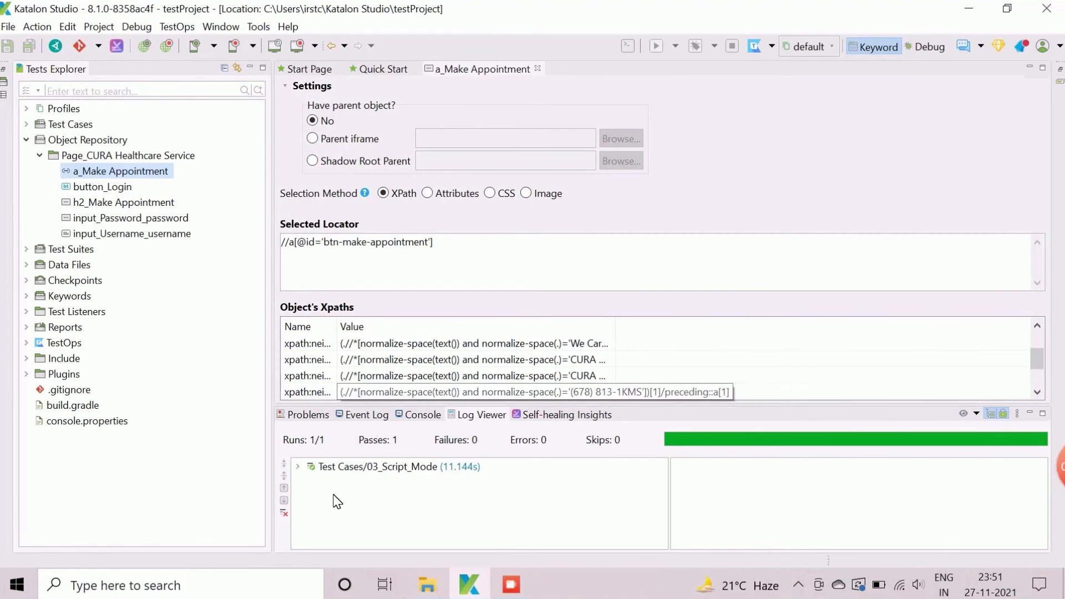
double_click(385, 242)
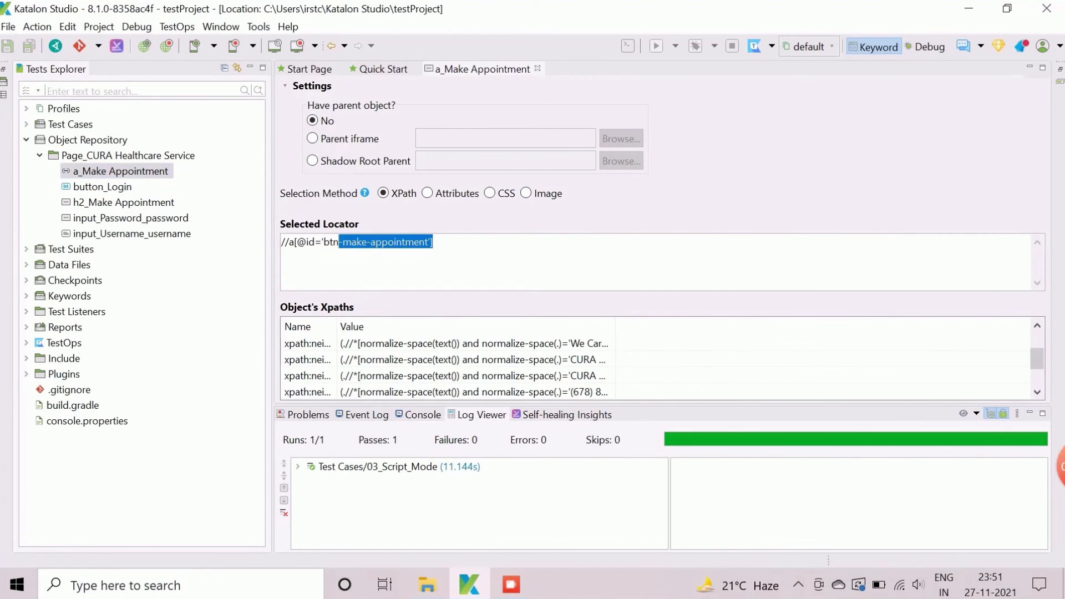
click(102, 187)
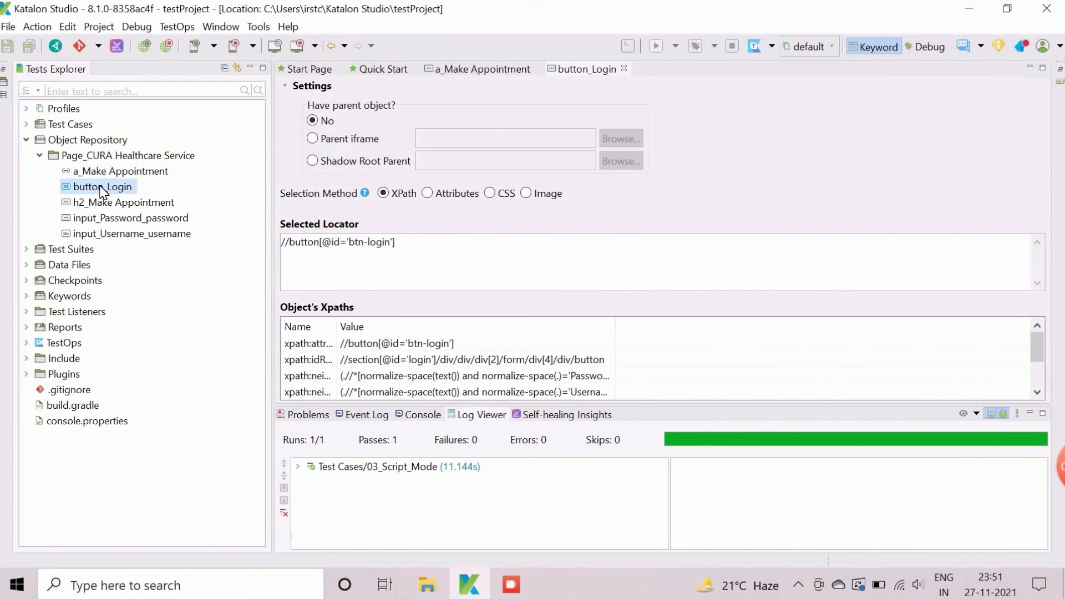
mouse_move(205, 284)
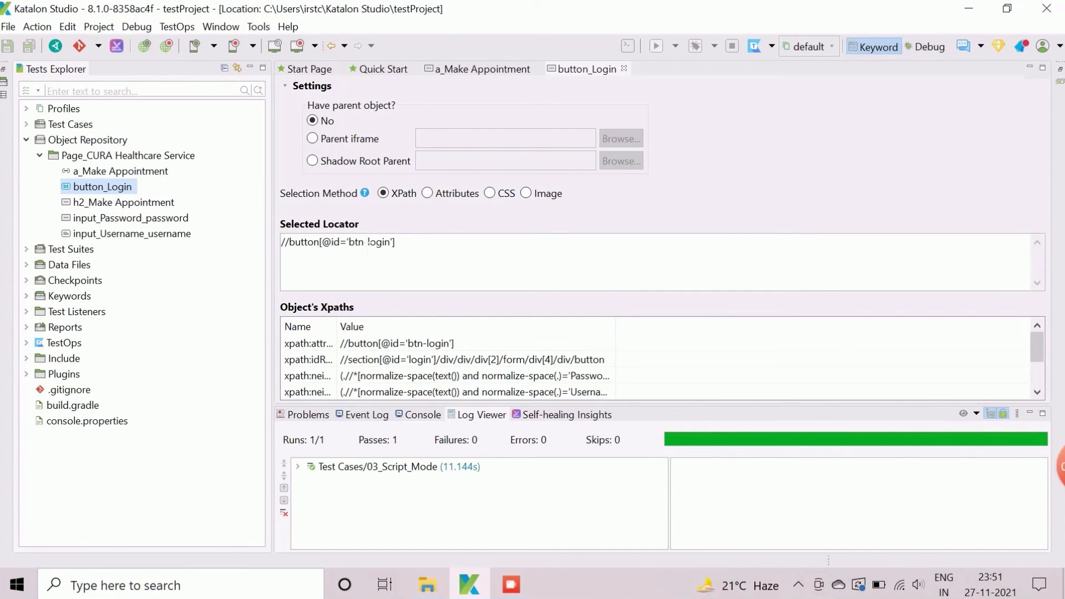
mouse_move(368, 311)
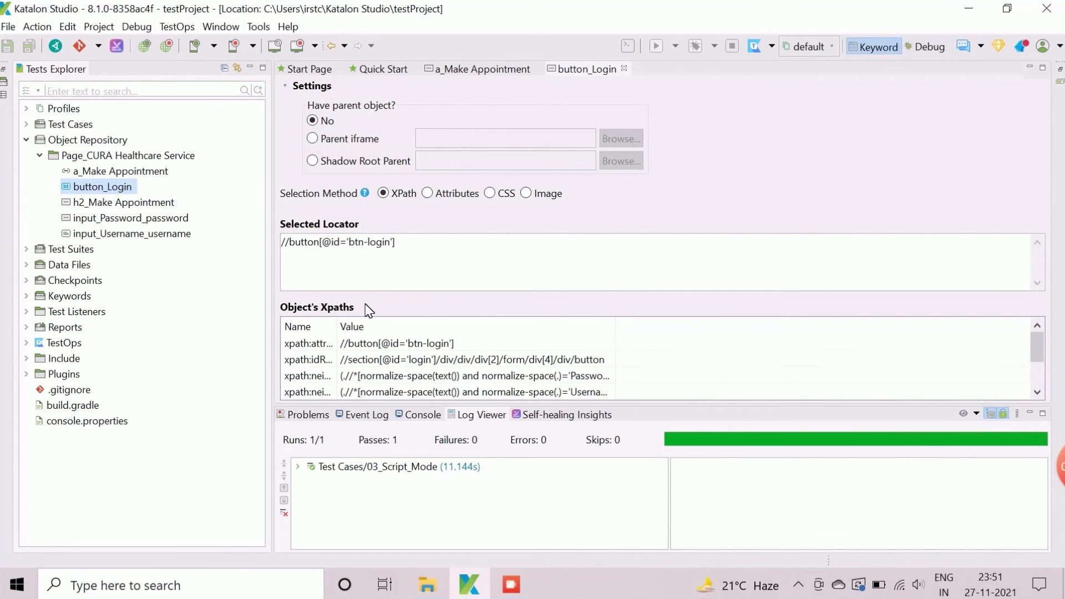